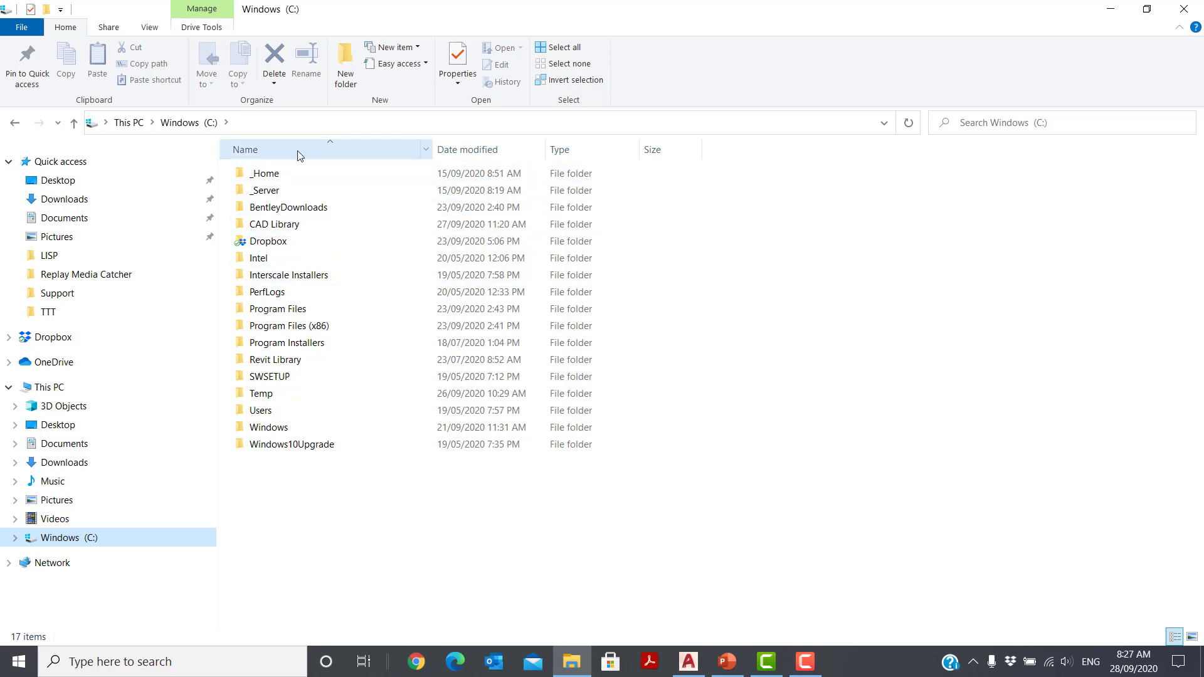
Open acad.pgp from the CAD Library Support folder in Notepad
double_click(274, 224)
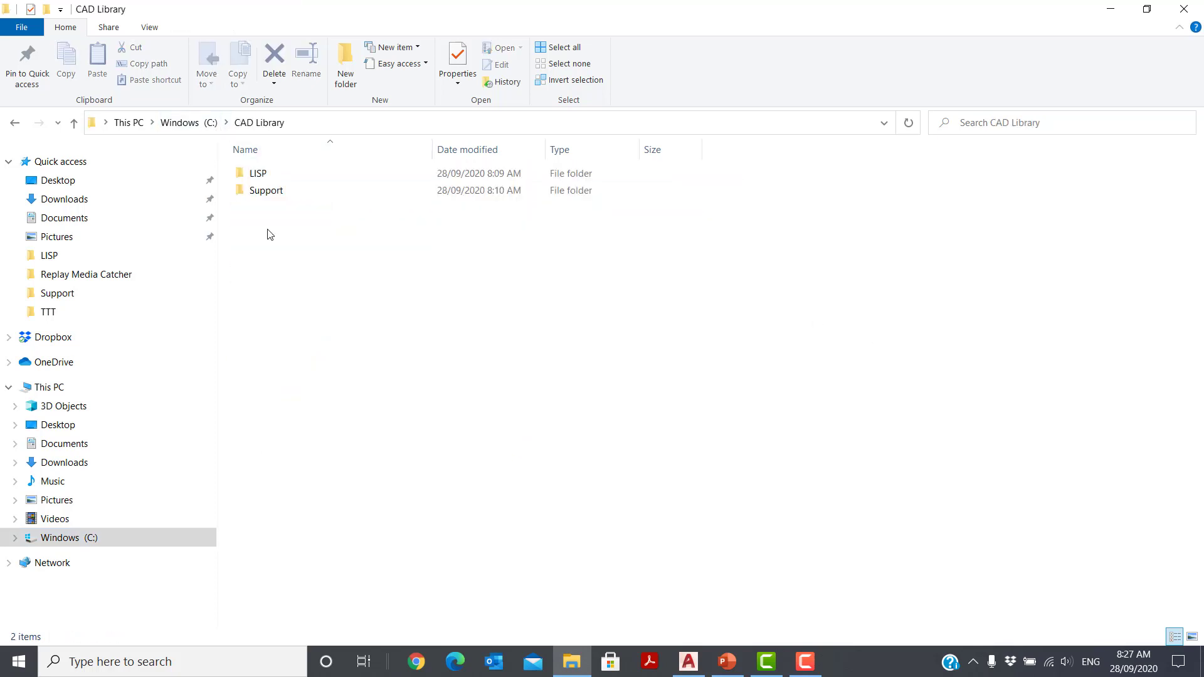
double_click(266, 189)
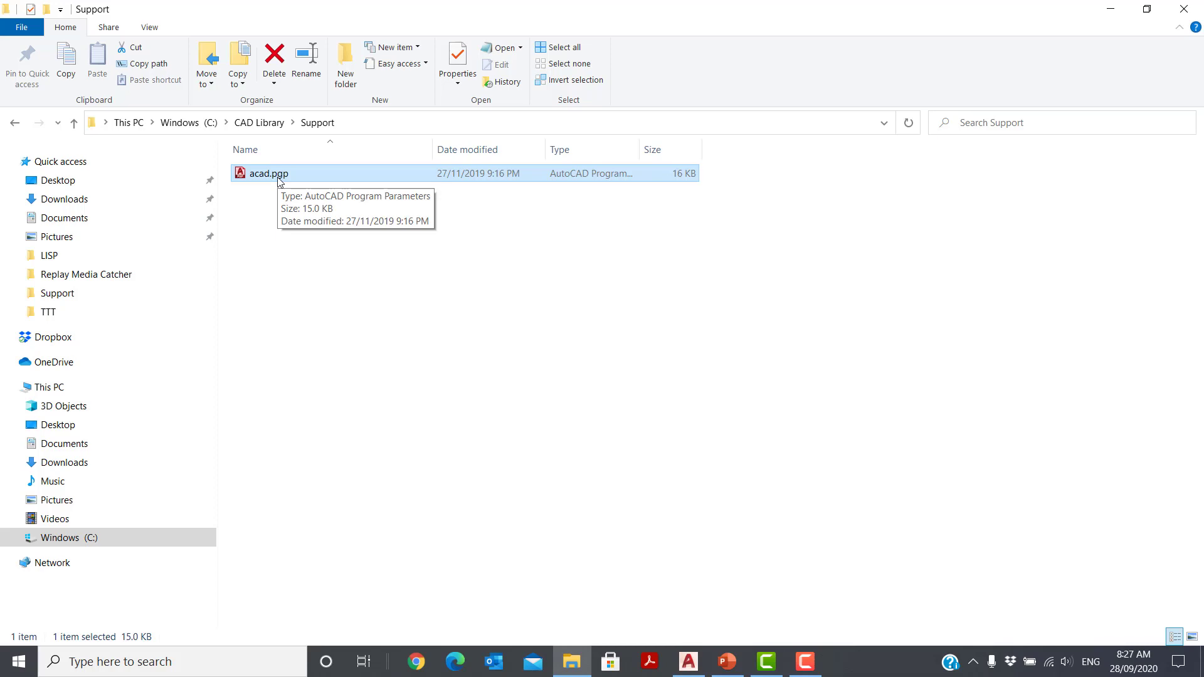
double_click(267, 173)
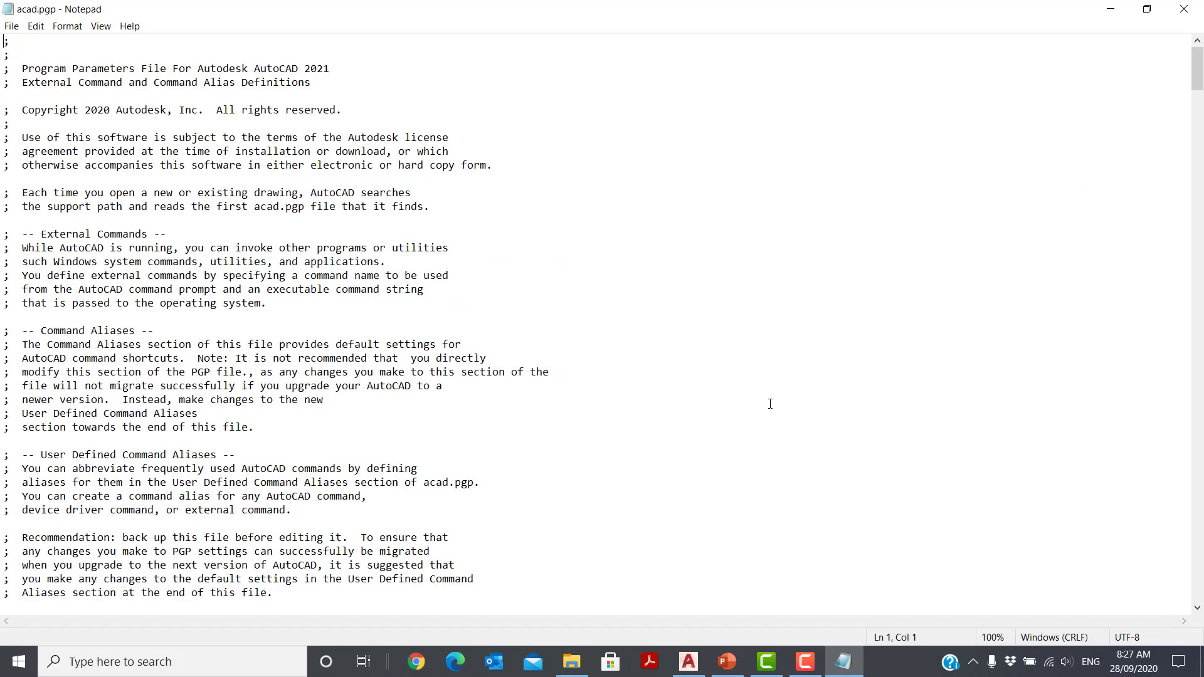
Scroll to the sample aliases list and select the 3DARRAY command name
scroll(down, 3)
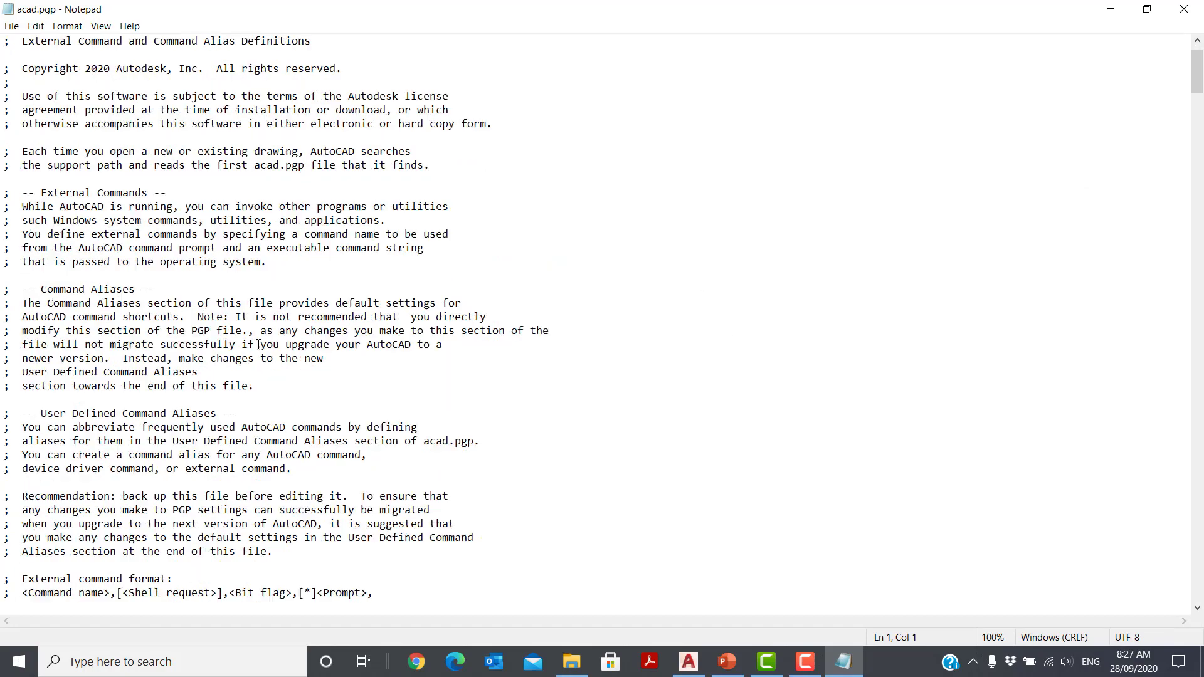
scroll(down, 3)
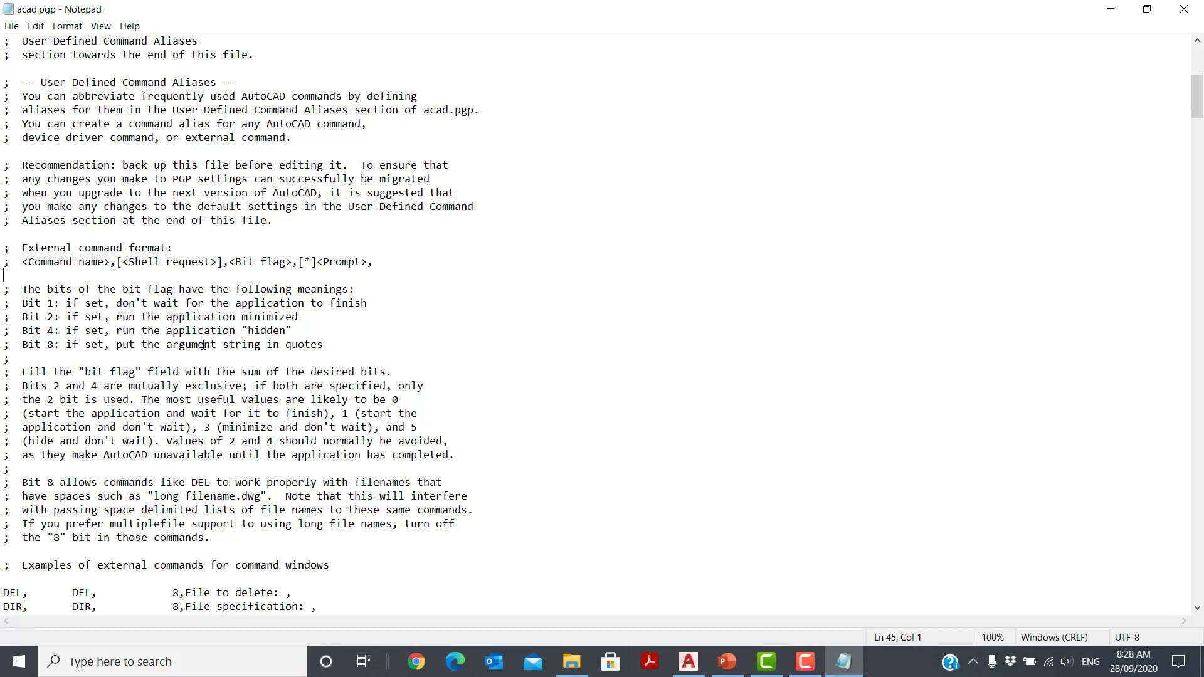
scroll(down, 3)
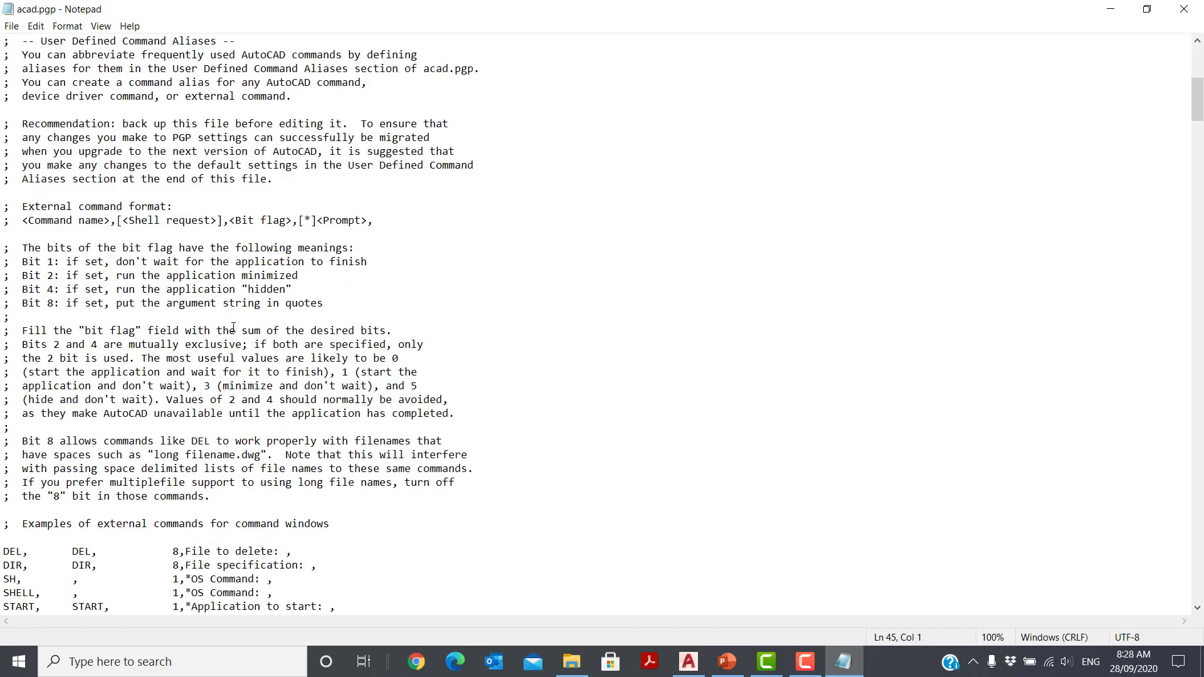
scroll(down, 3)
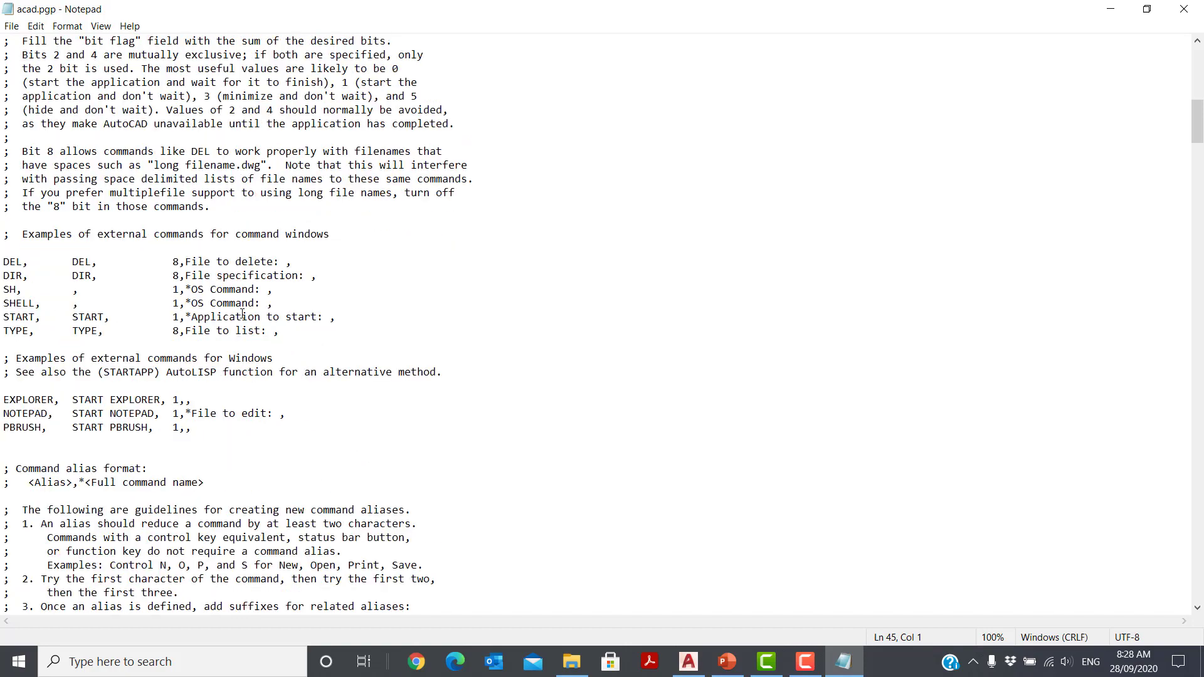
scroll(down, 3)
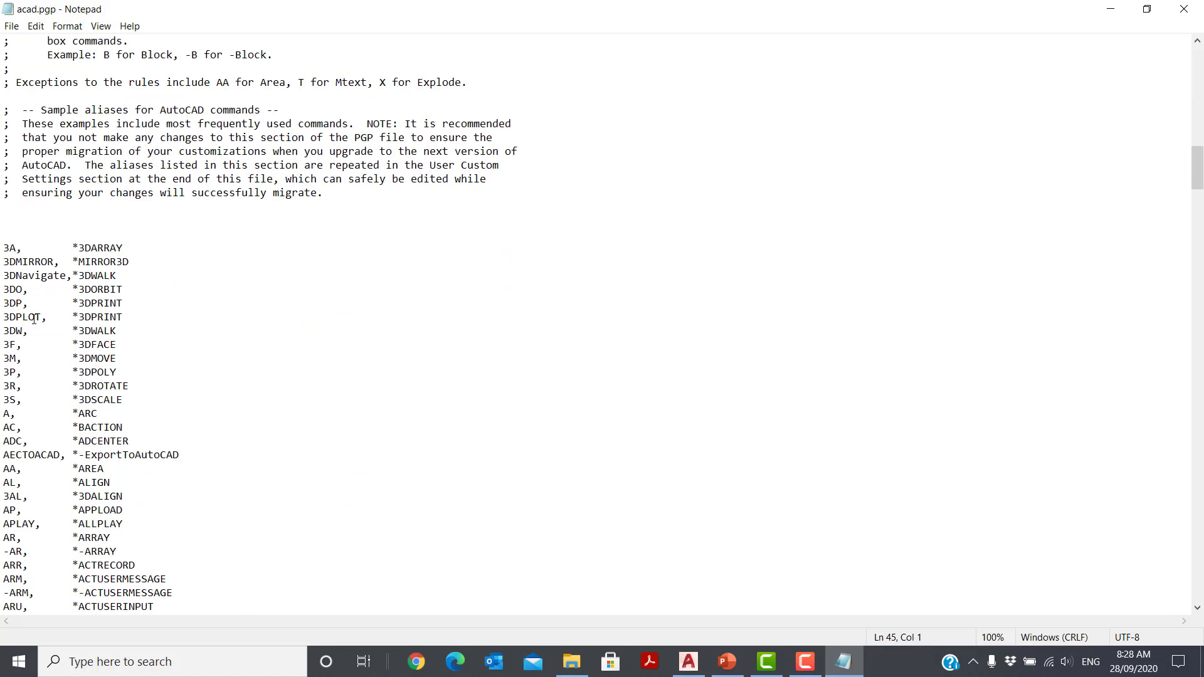
mouse_move(90, 359)
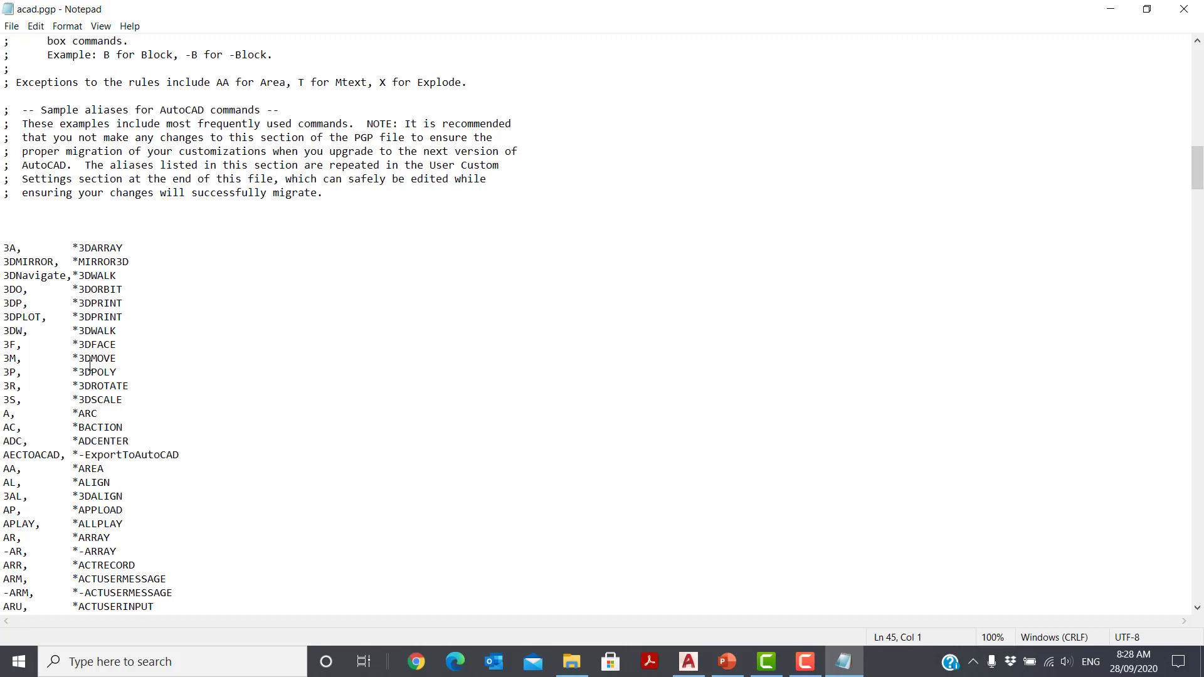
double_click(11, 248)
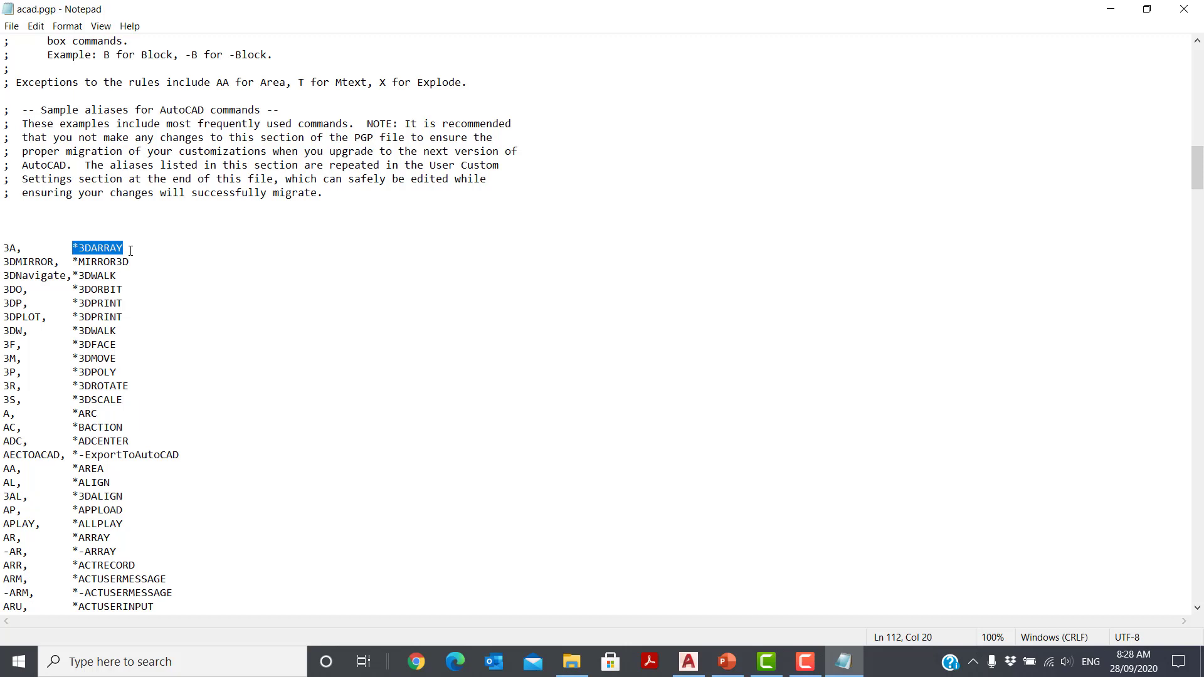
mouse_move(141, 278)
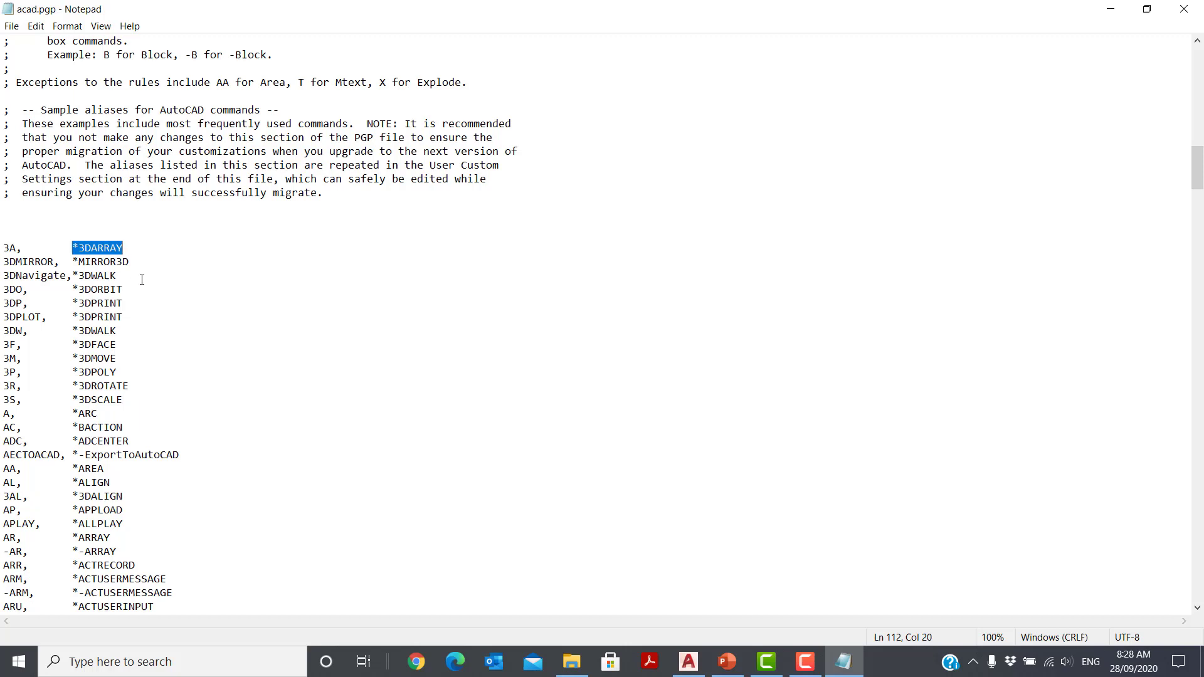
mouse_move(113, 316)
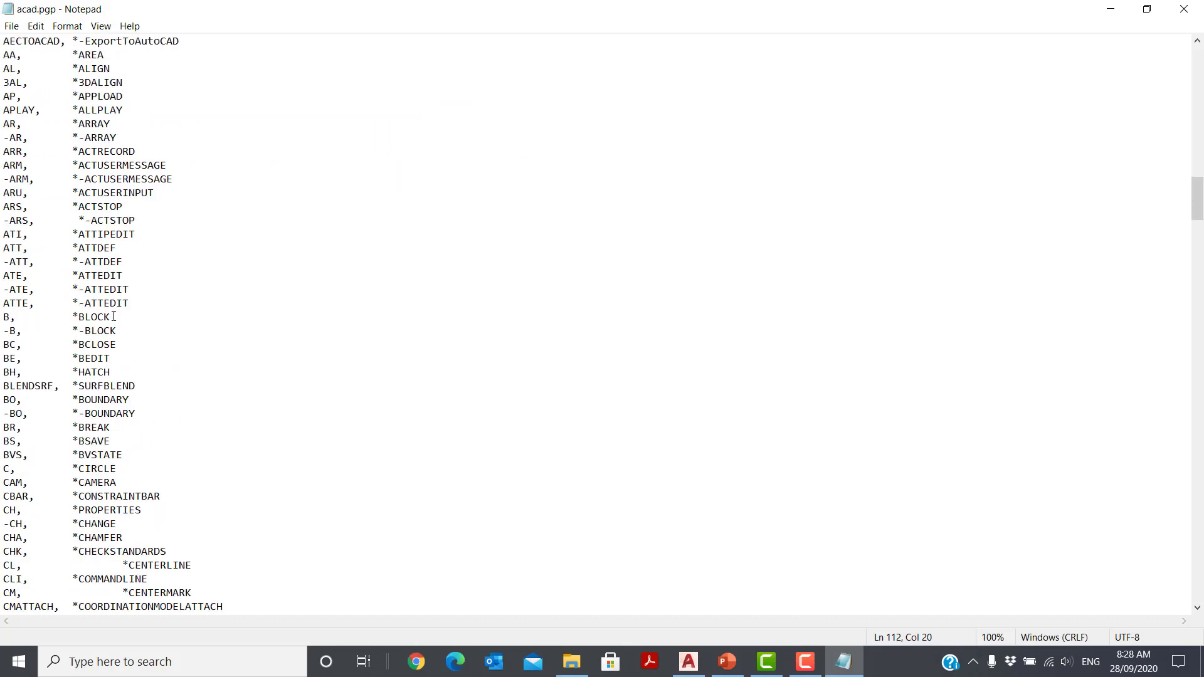
Comment out C, *CIRCLE with a semicolon and add C, *COPY below it
scroll(down, 3)
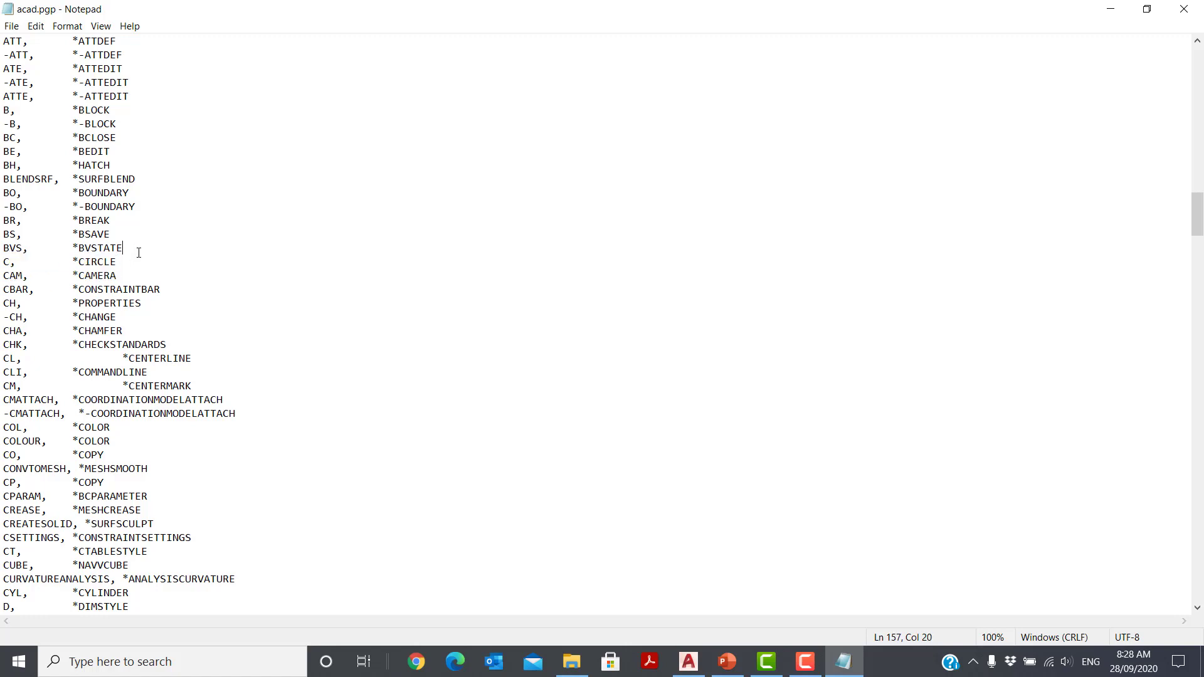
triple_click(54, 262)
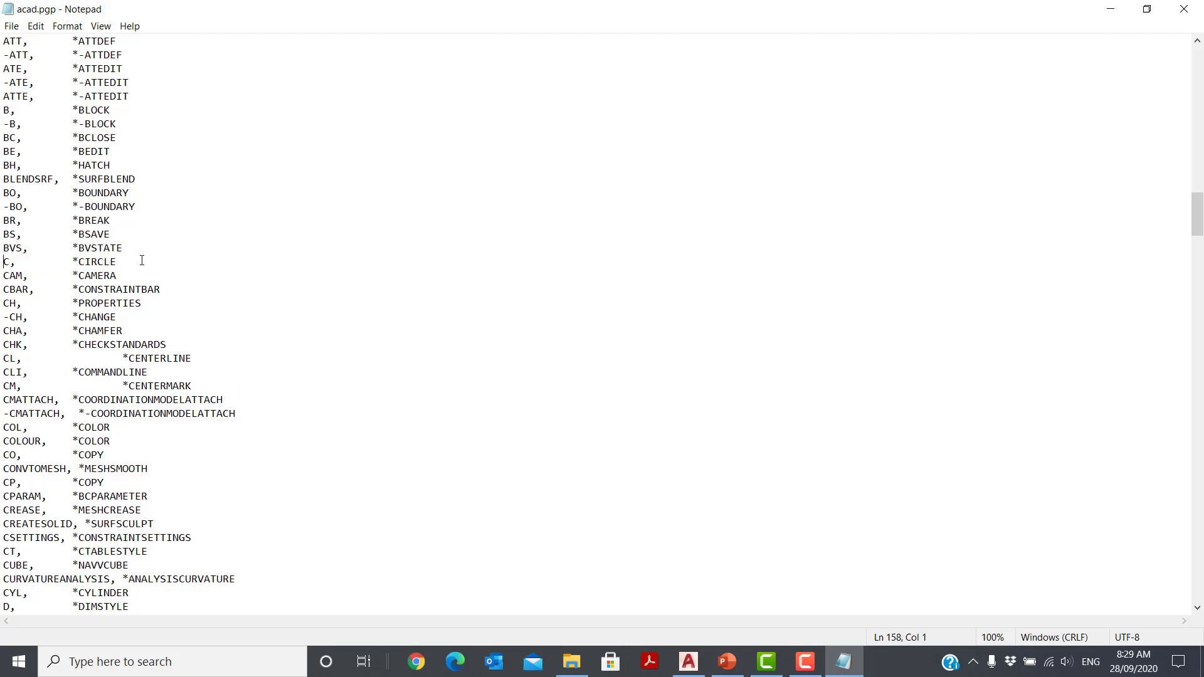
text(;)
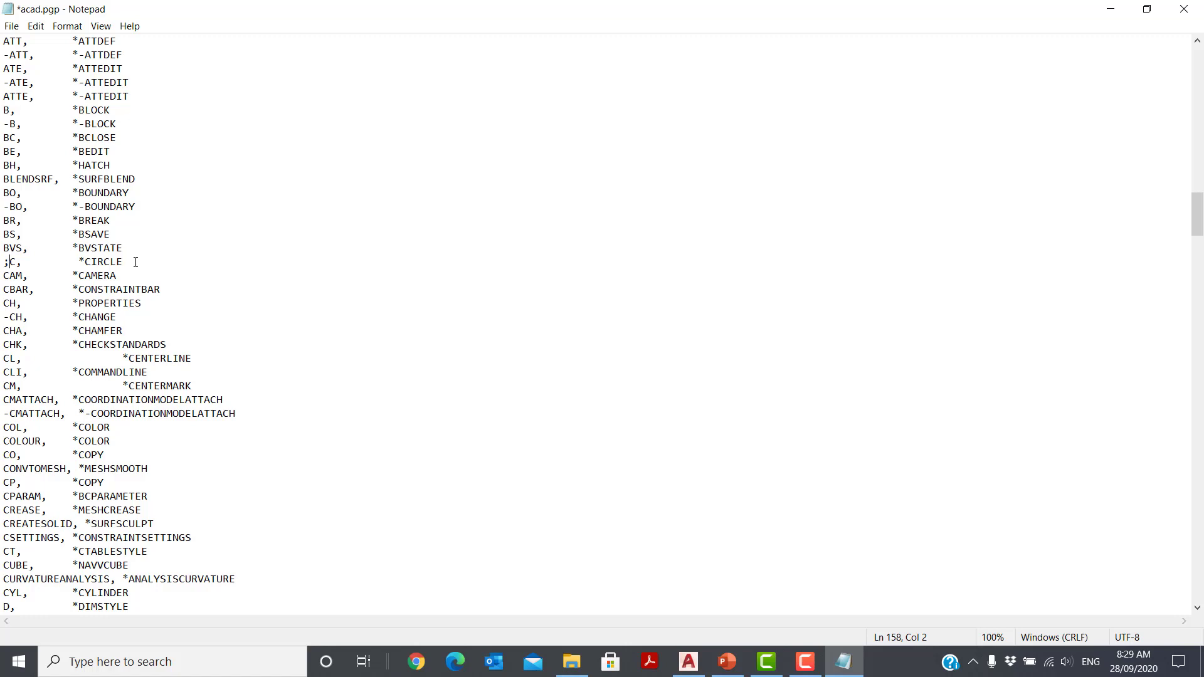
key(Enter)
text(C,)
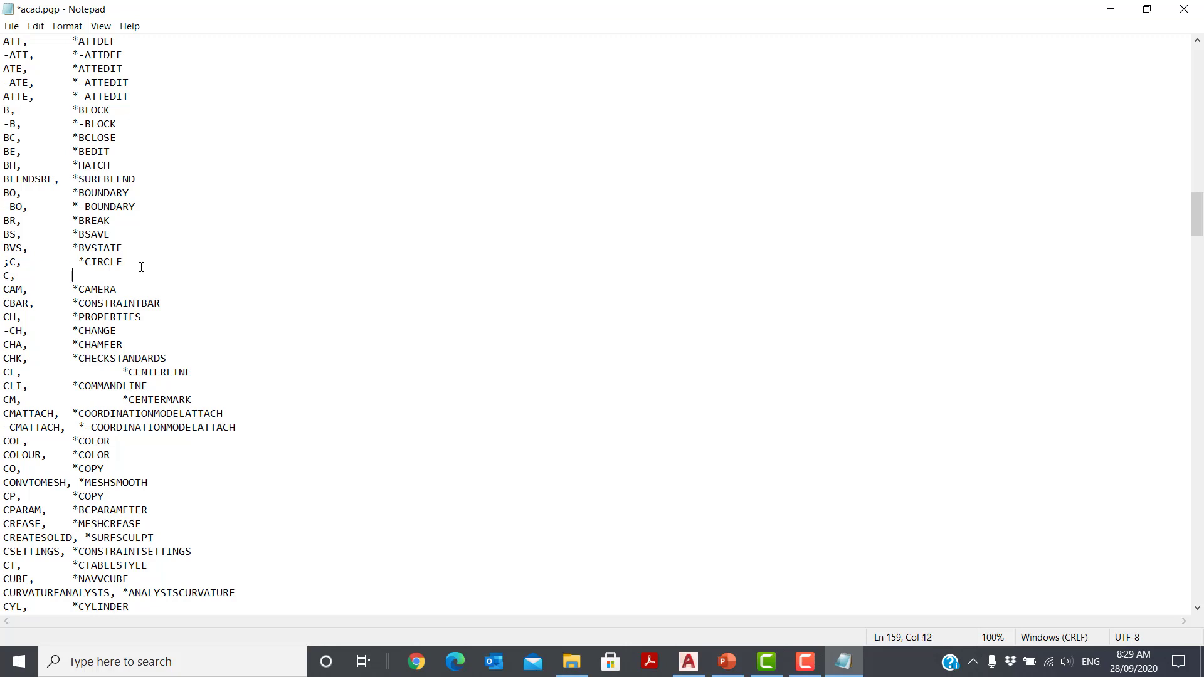
text(*)
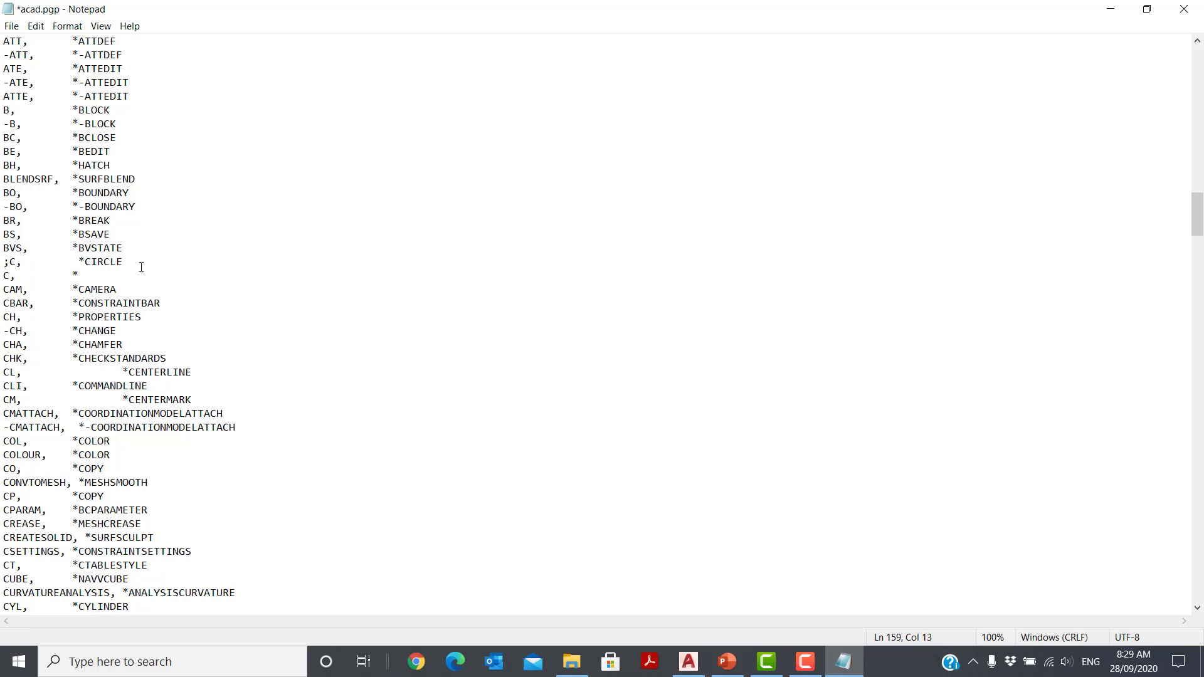
text(COPY)
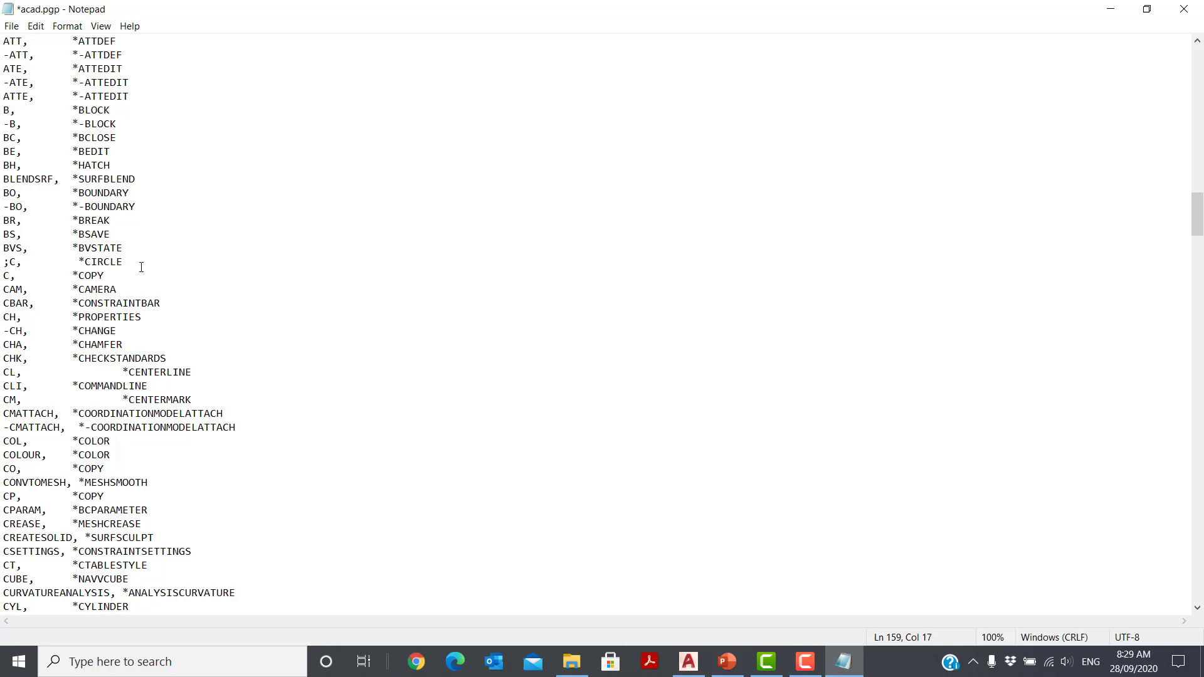
Add the new alias line CC, *CIRCLE
text(CC,)
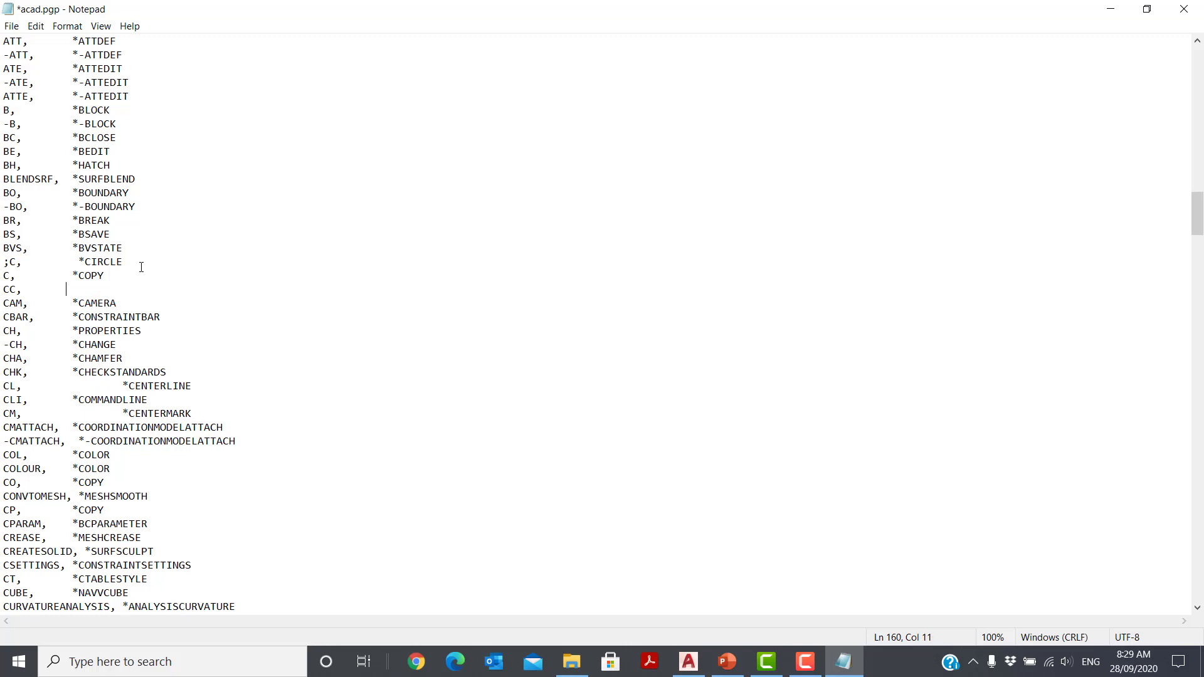
text(*)
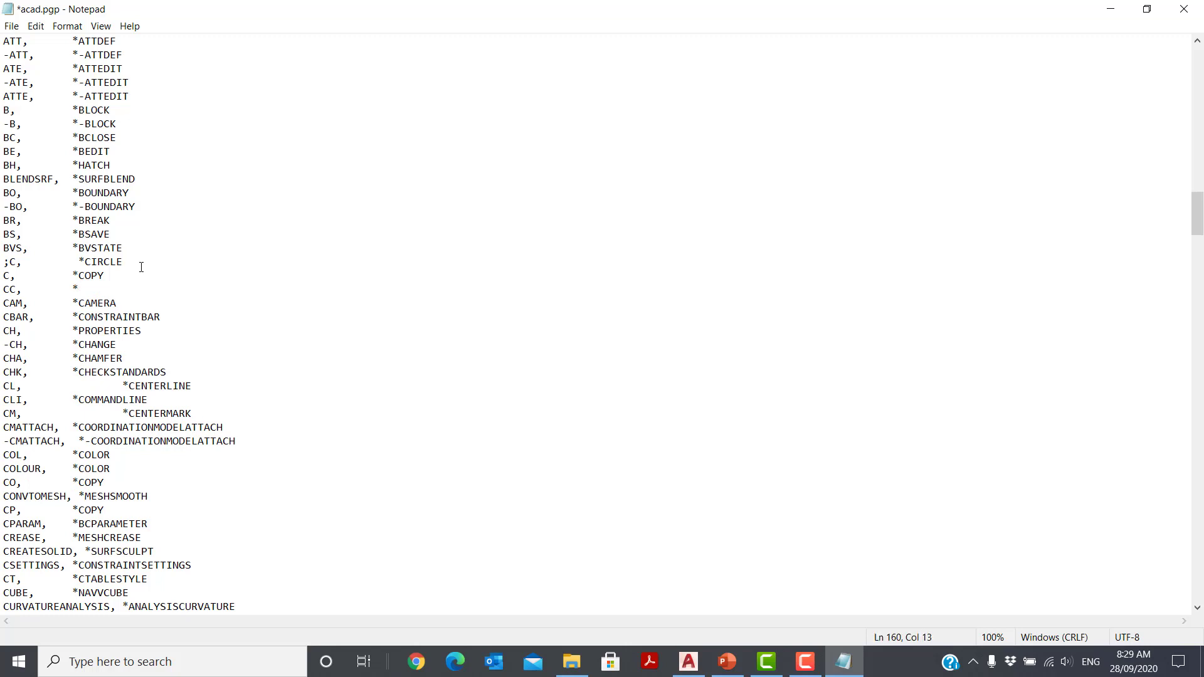
text(CIRCL)
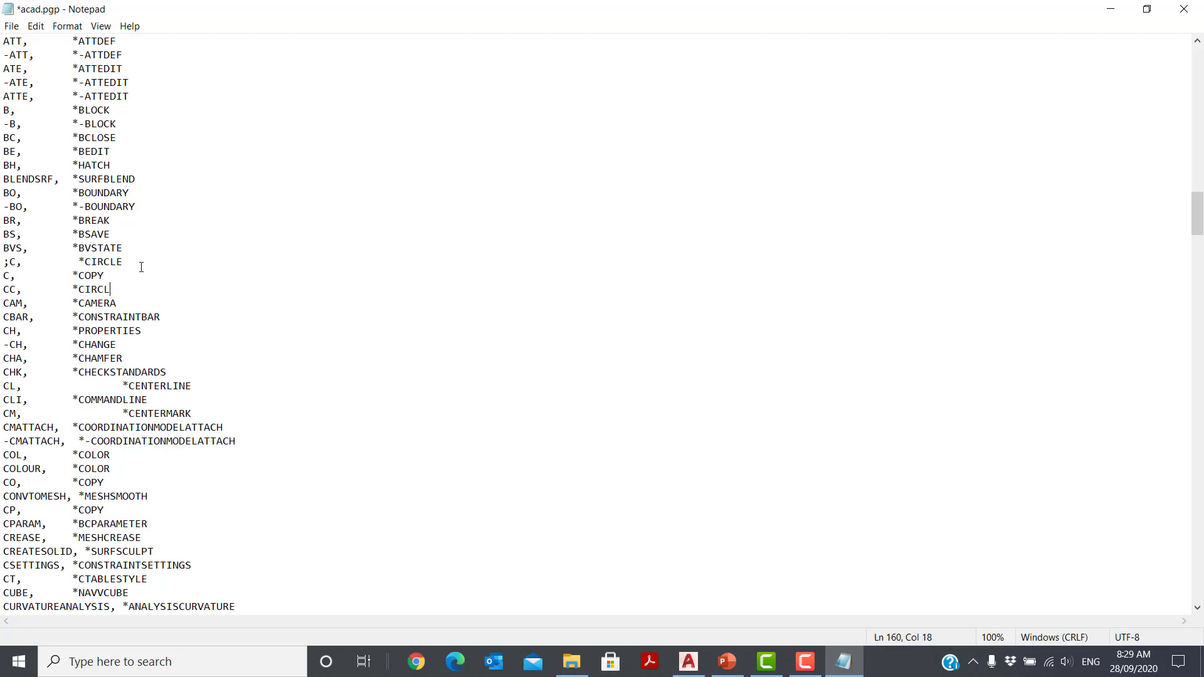
text(E)
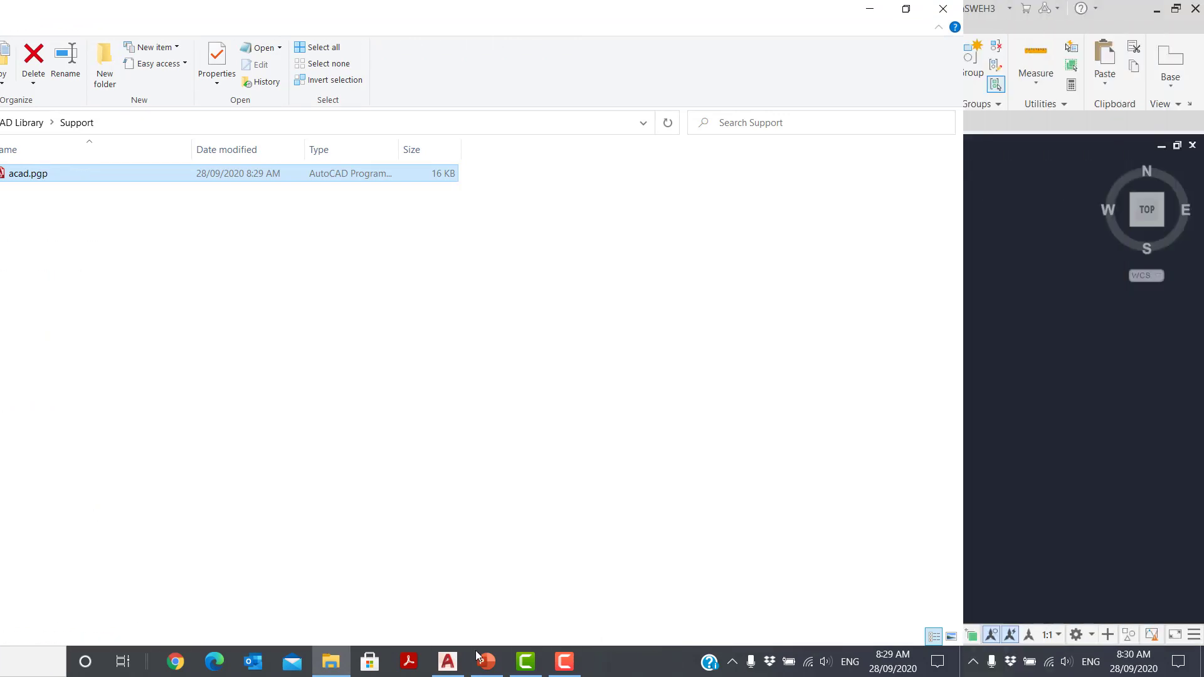
Switch from File Explorer to the AutoCAD drawing via the taskbar
click(448, 661)
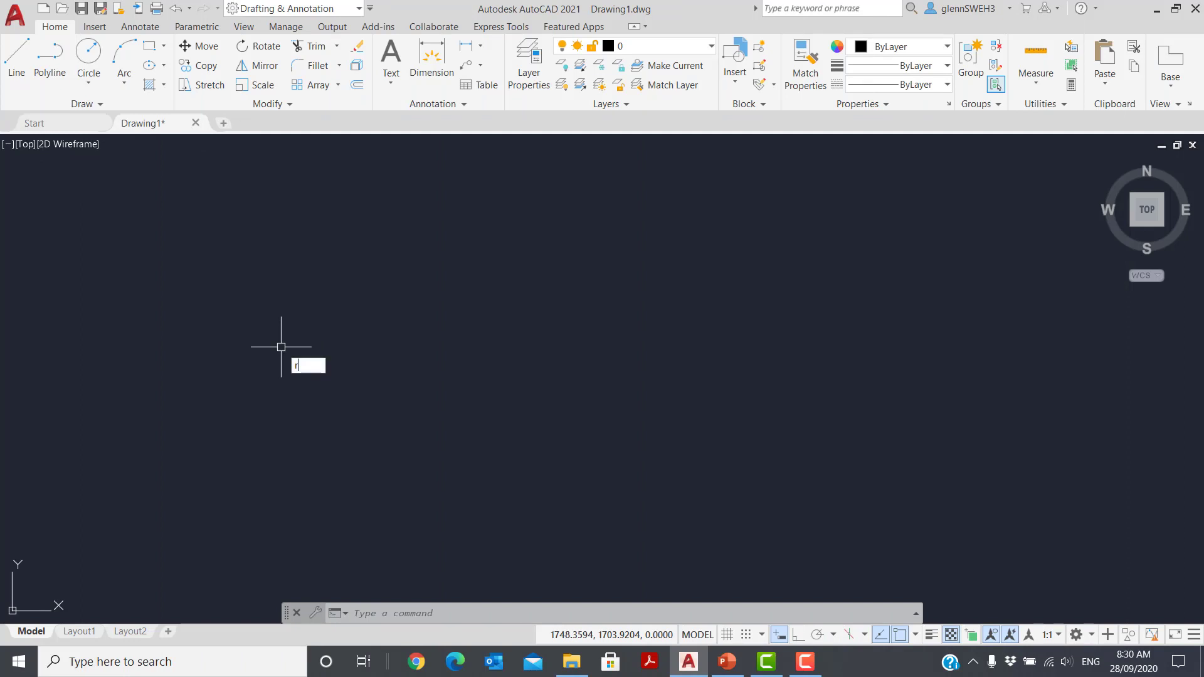
Run REINIT with PGP File ticked so the new aliases load
text(REINI)
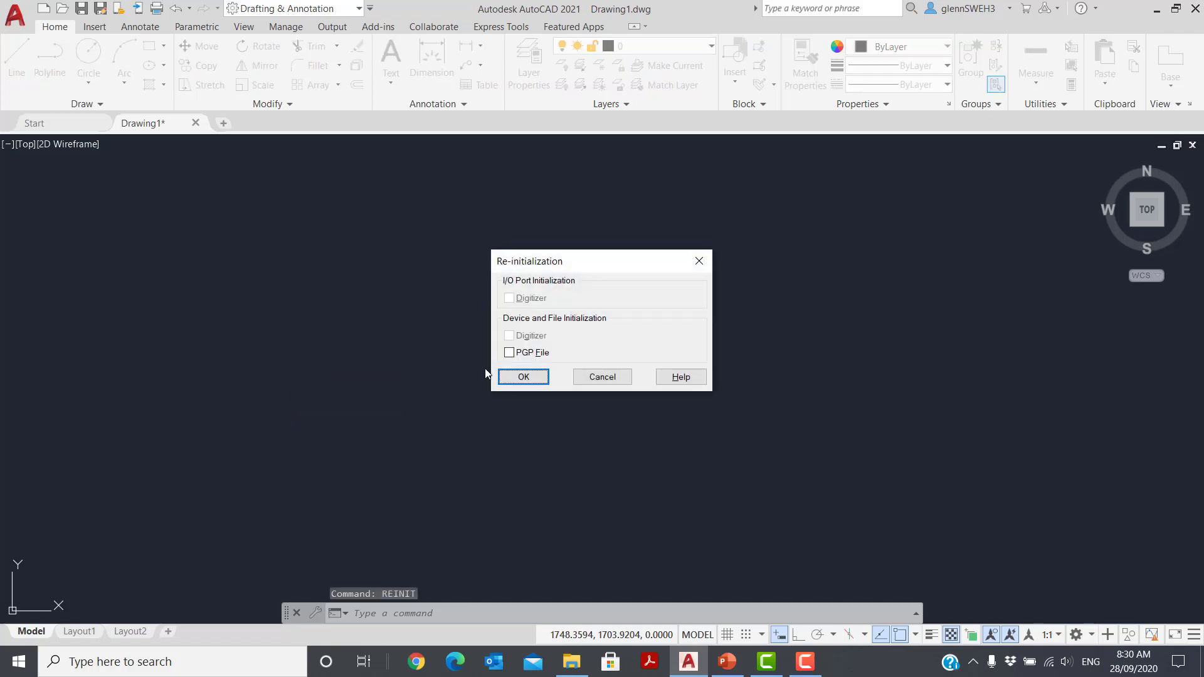
click(509, 352)
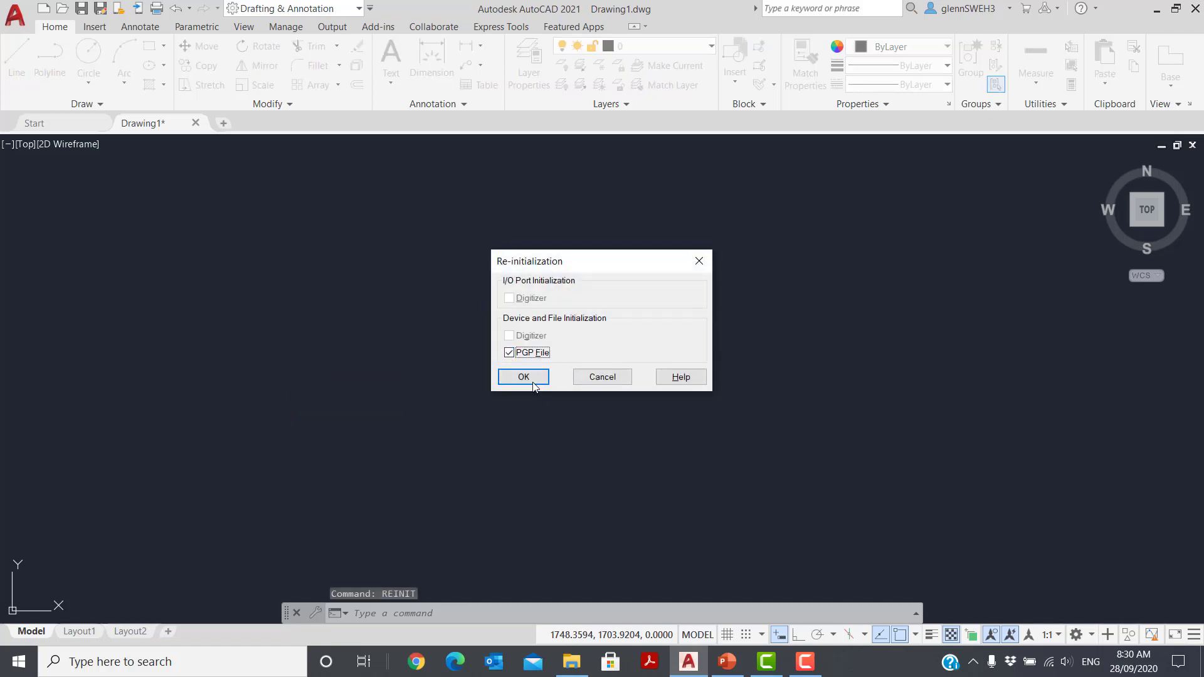
click(523, 376)
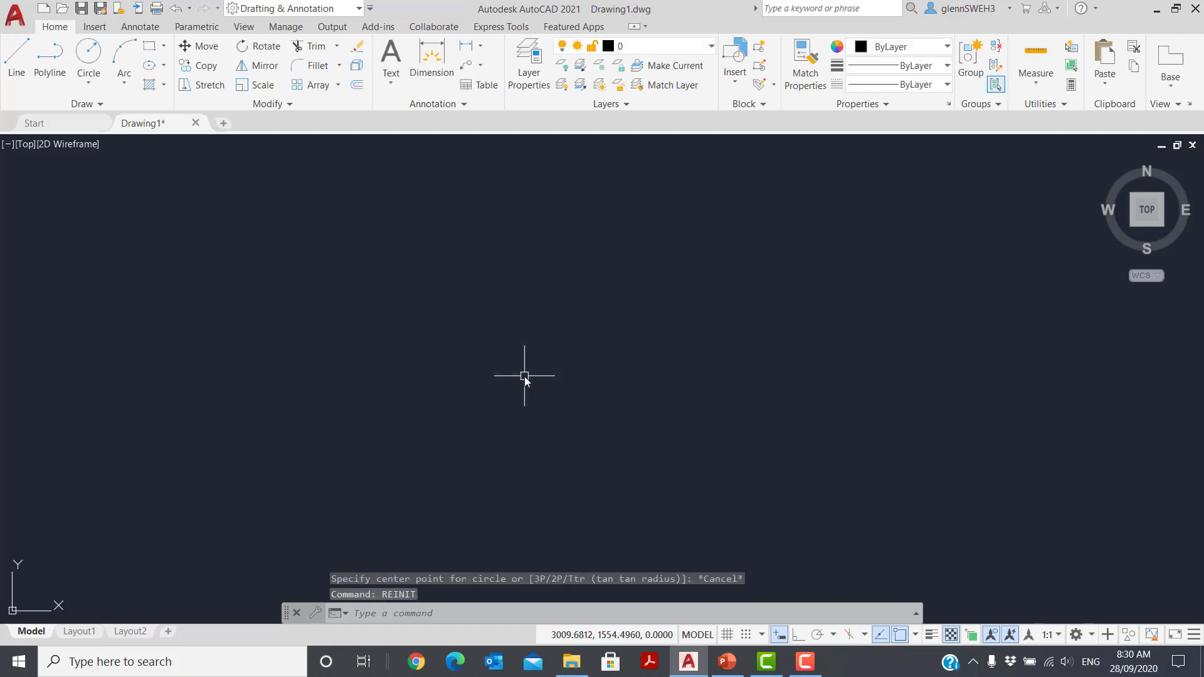
text(cc)
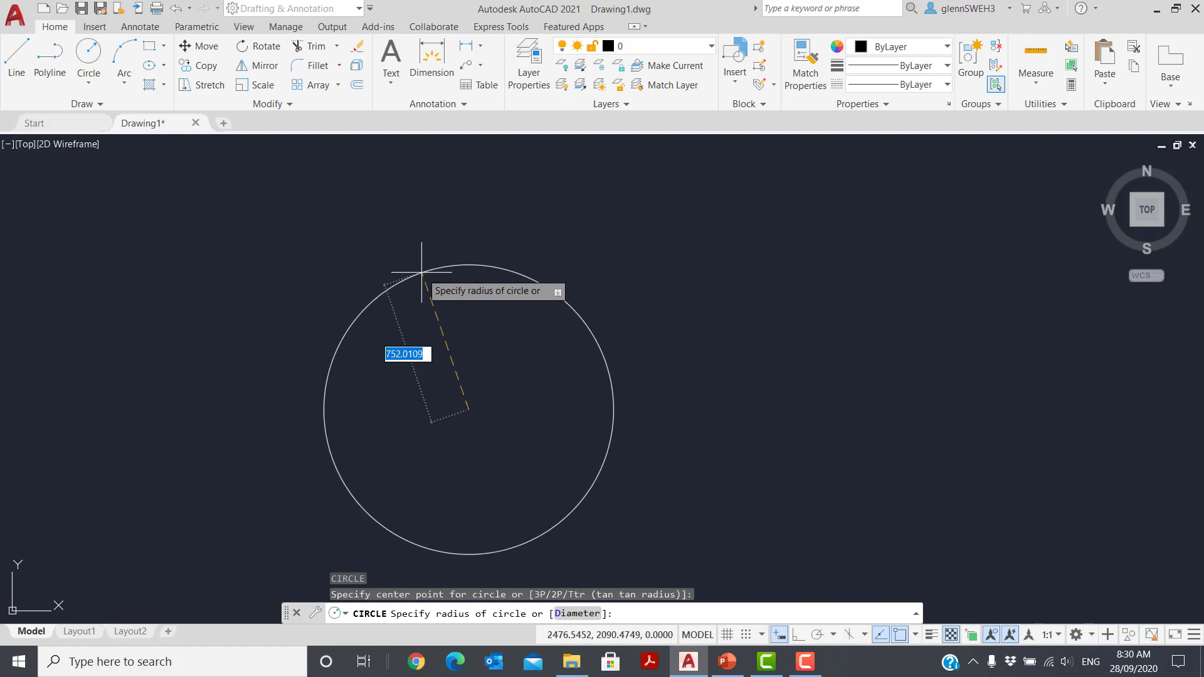
text(C)
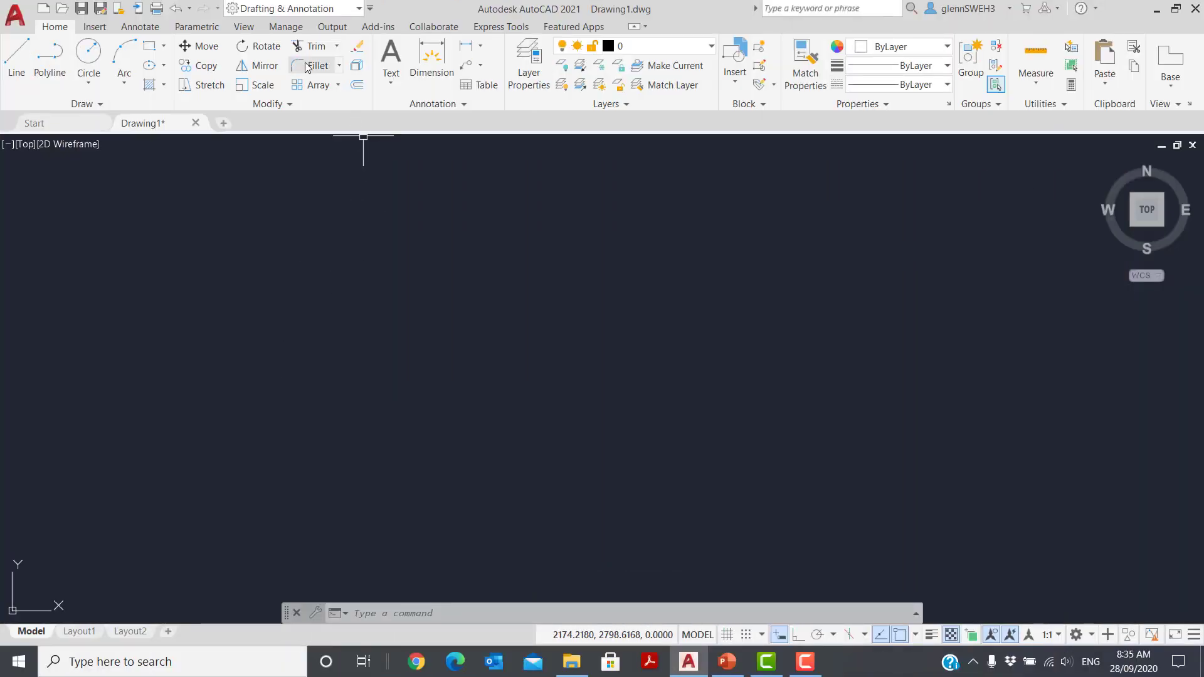
Use Manage > Edit Aliases to reopen acad.pgp in Notepad
click(286, 26)
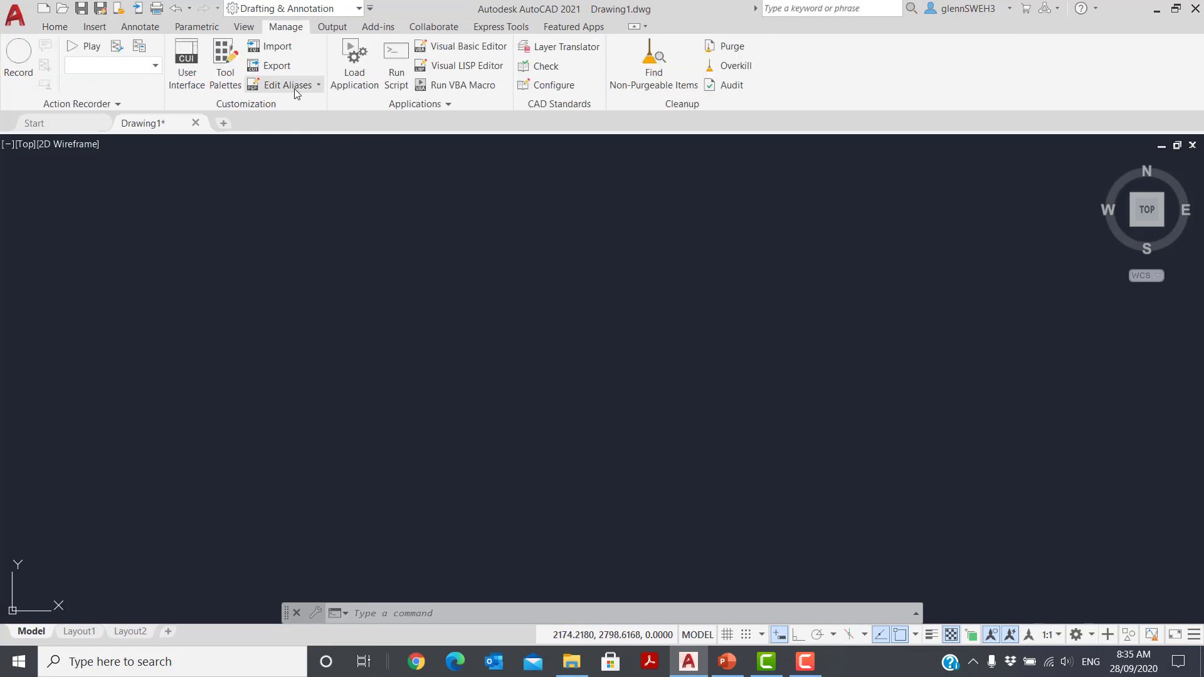
mouse_move(291, 91)
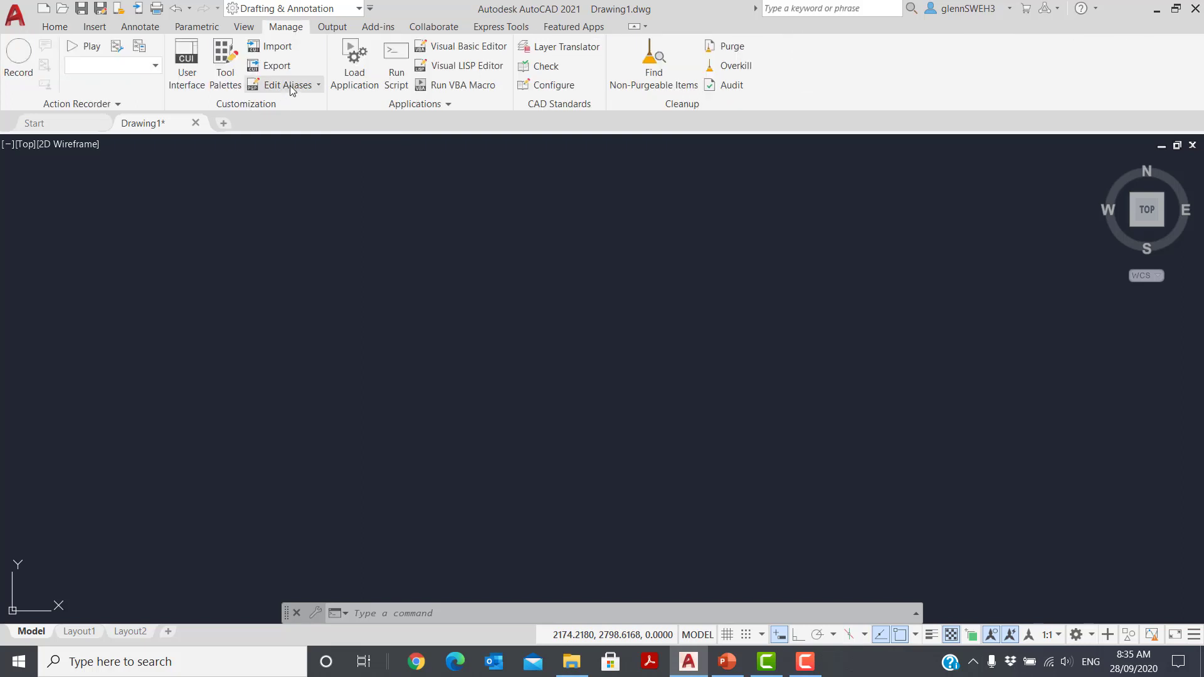
click(318, 86)
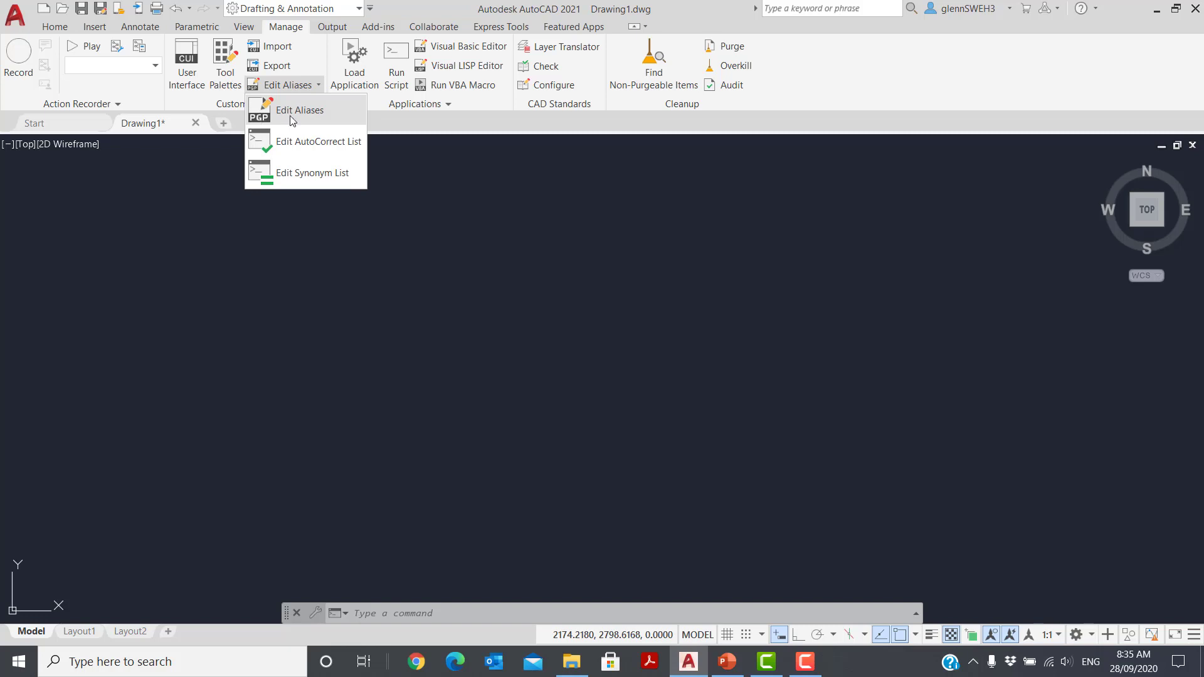
click(300, 110)
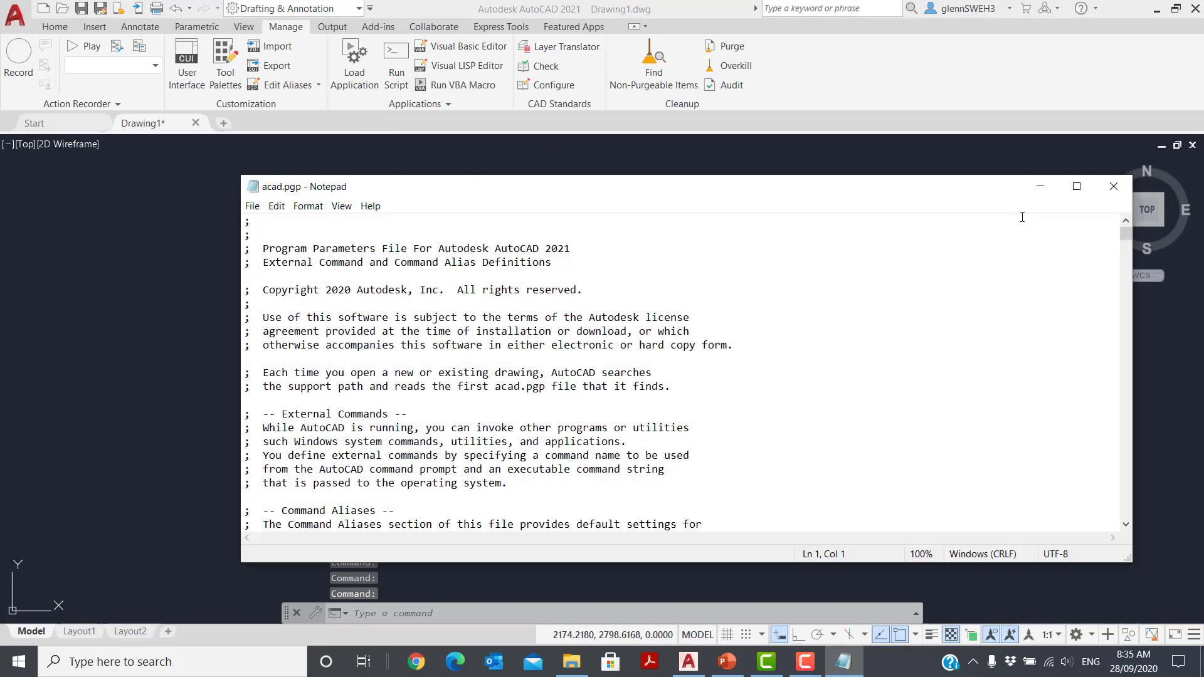
Maximize Notepad and scroll down to the sample aliases starting with 3A
click(1076, 185)
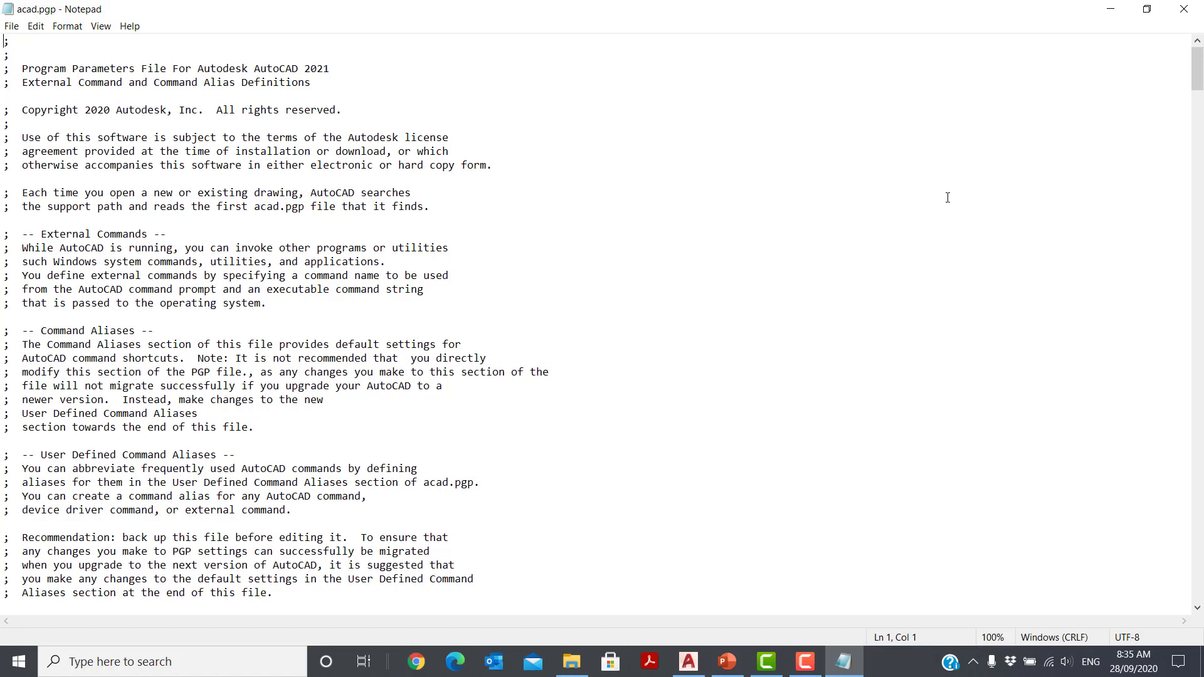
mouse_move(553, 275)
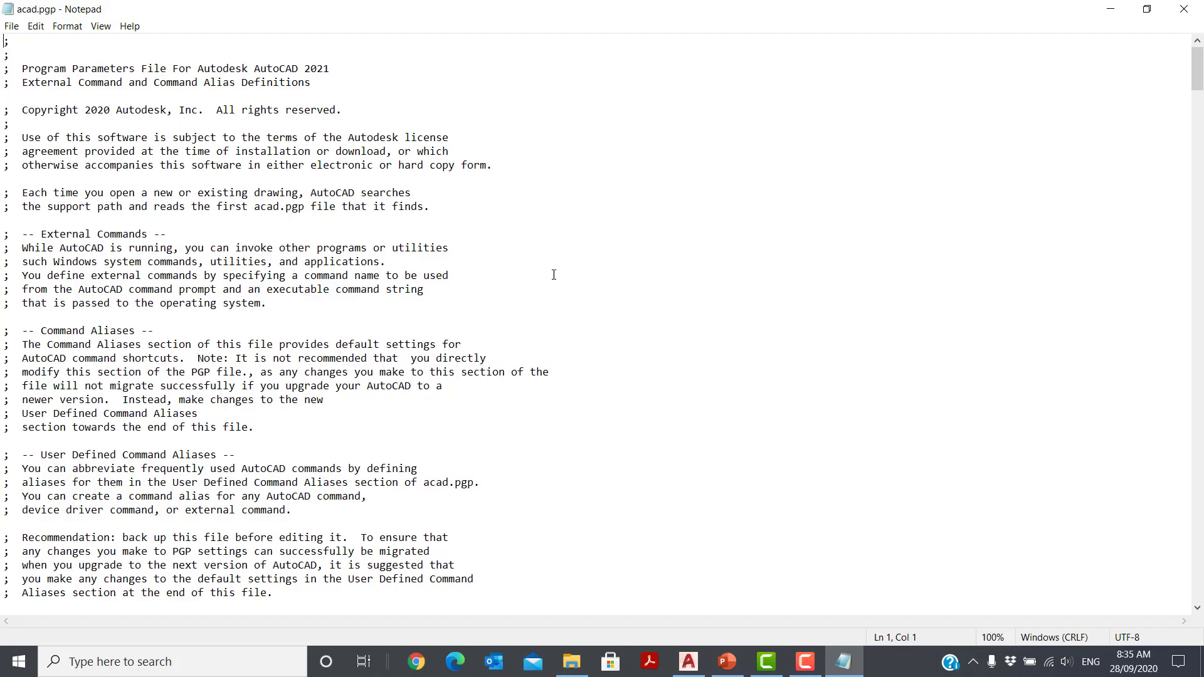
scroll(down, 3)
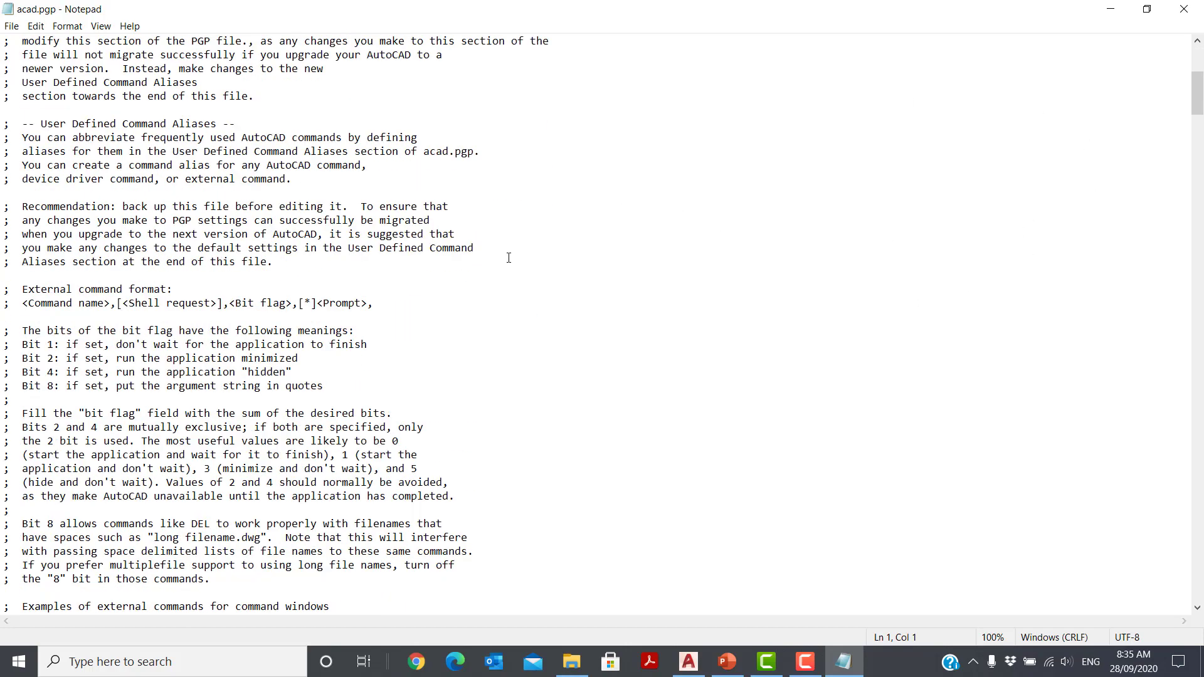
scroll(down, 3)
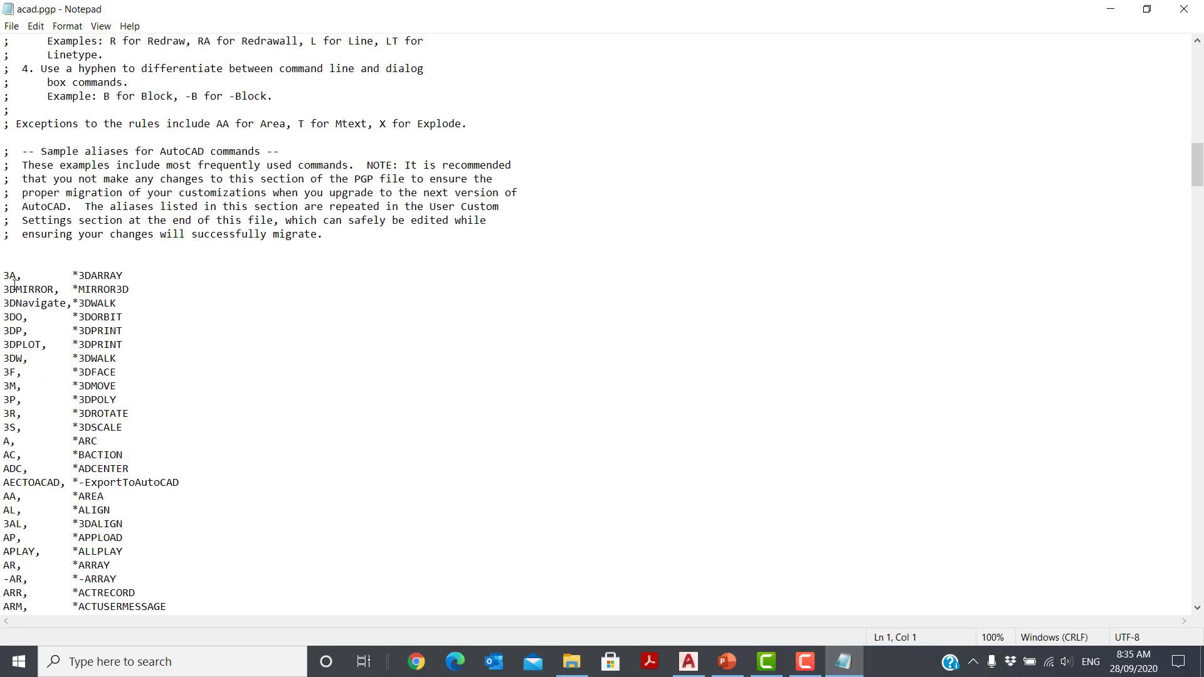
mouse_move(69, 346)
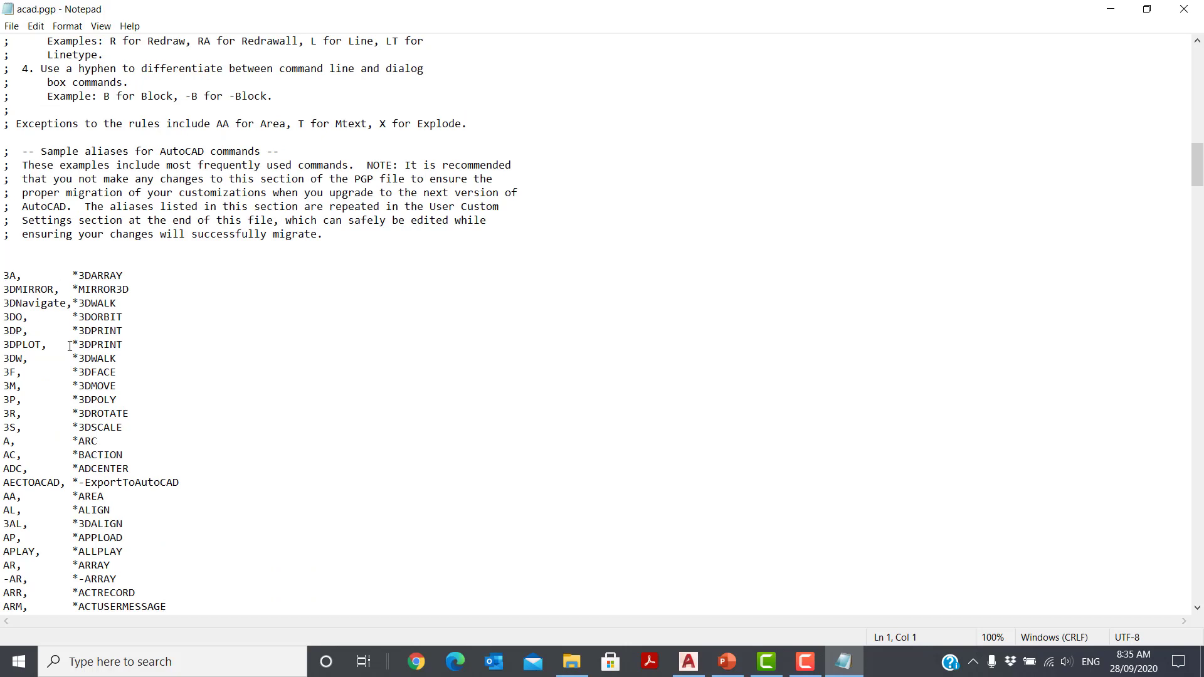
mouse_move(75, 518)
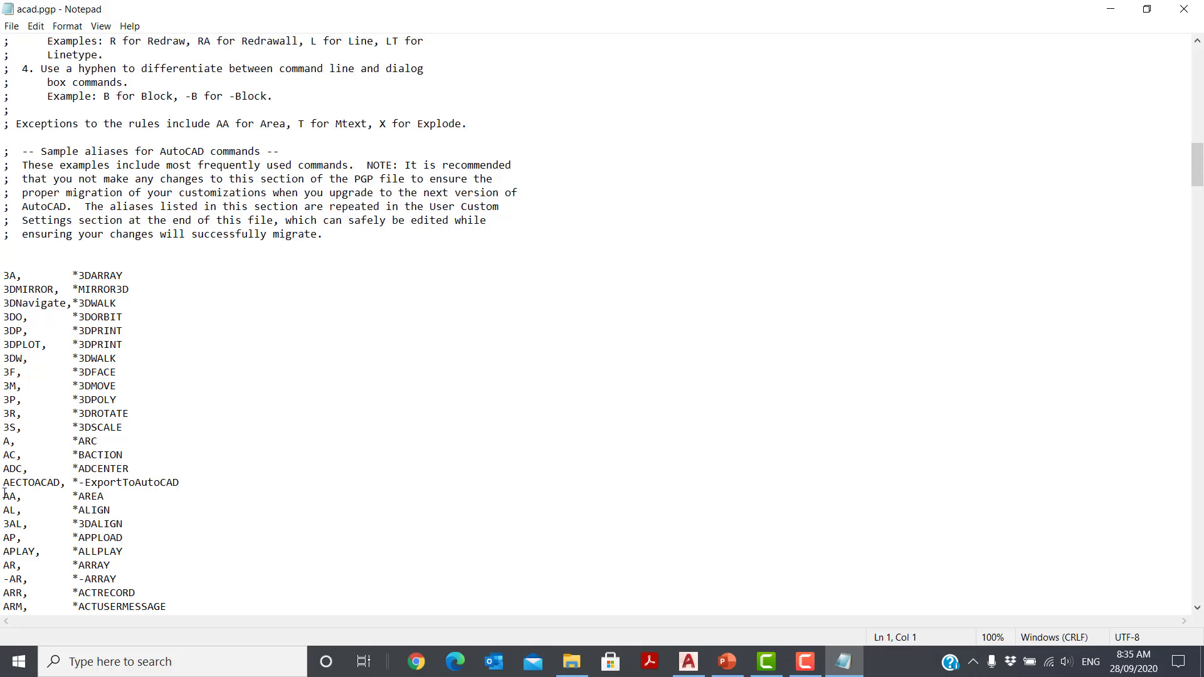
Comment out AA, *AREA, add AA, *ARC, and save acad.pgp
text(;)
text(AA,)
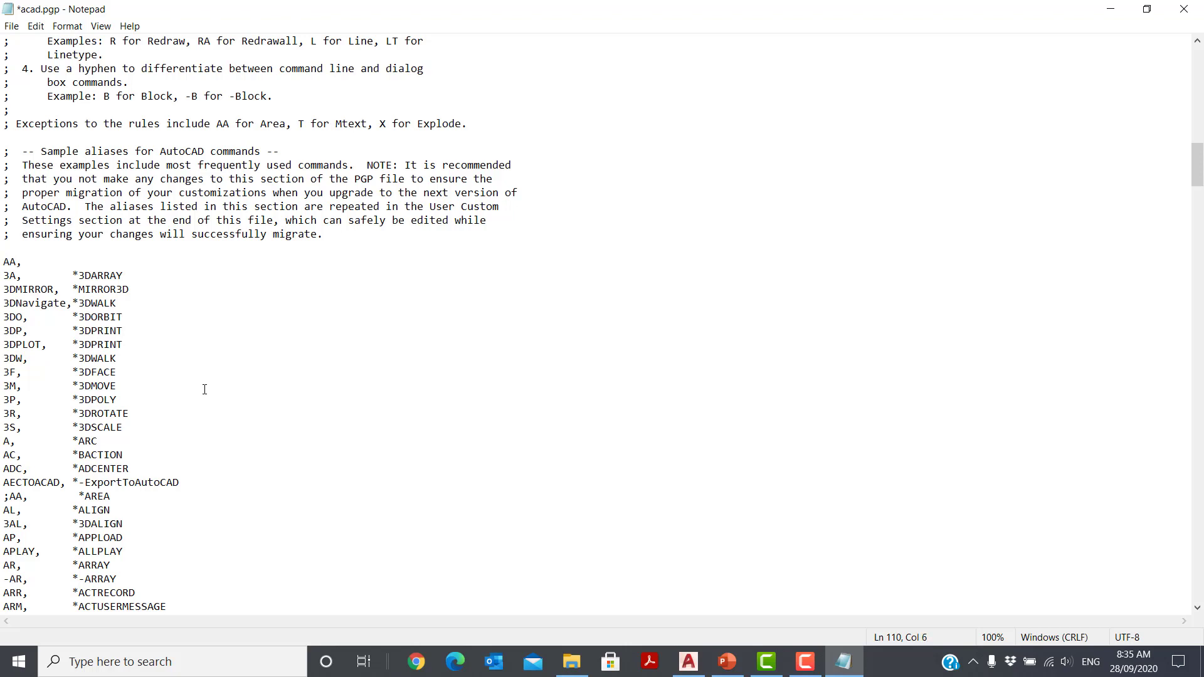
text(*ARC)
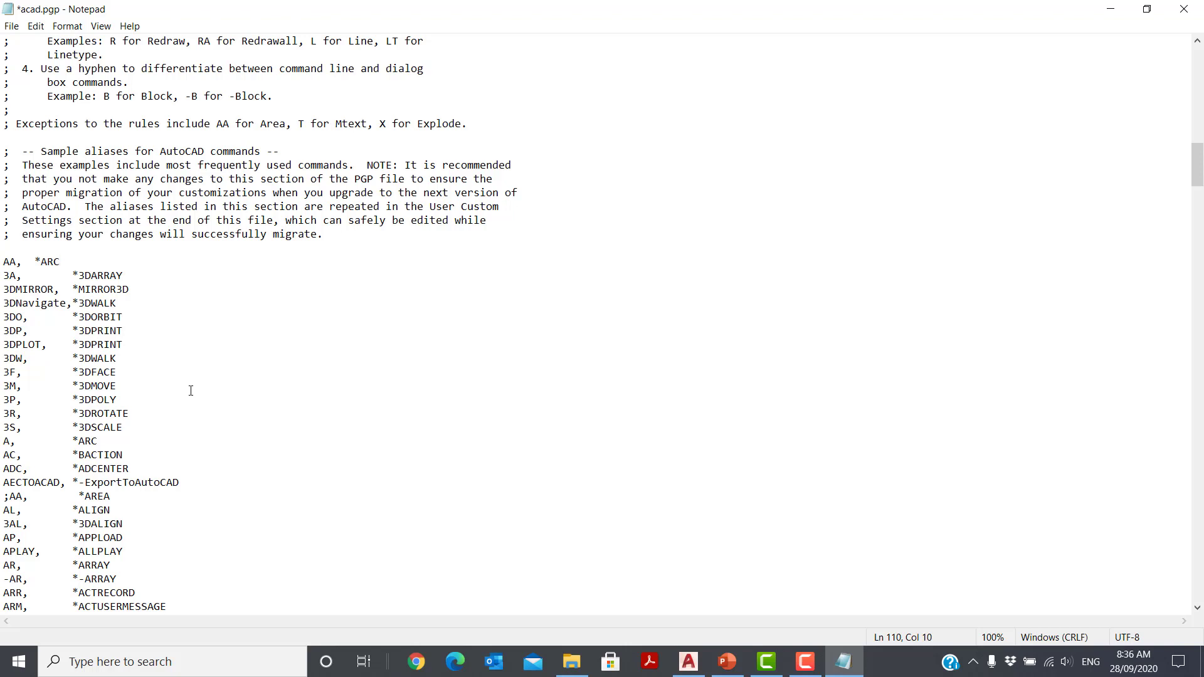
mouse_move(69, 429)
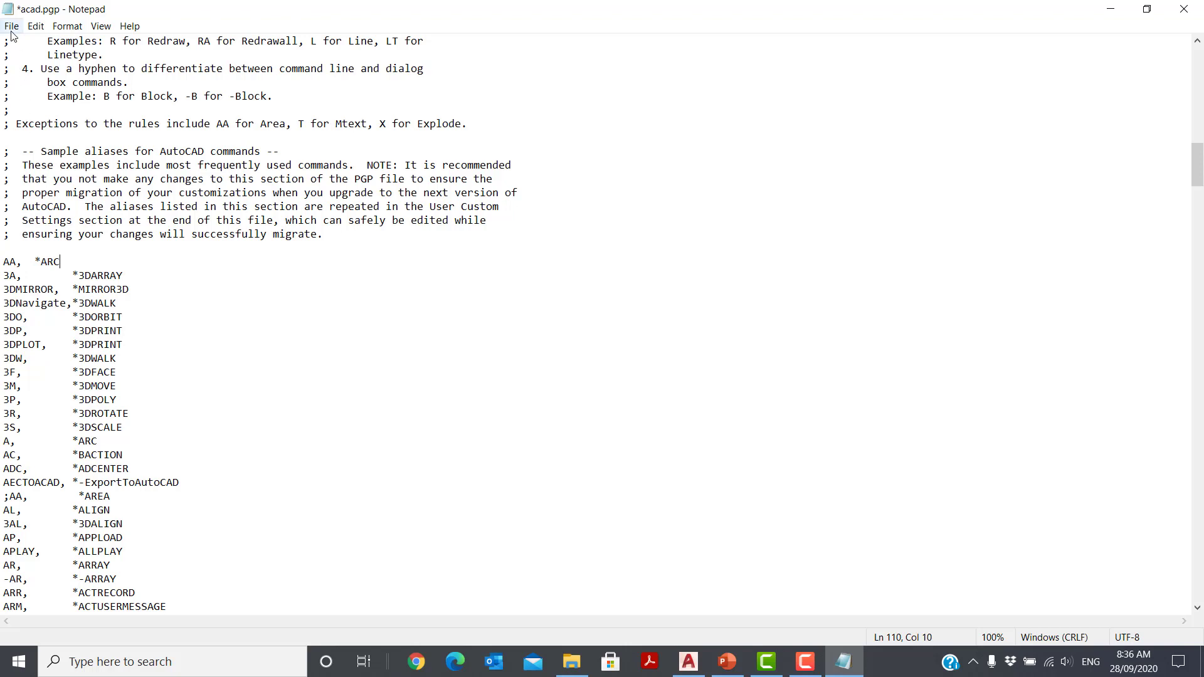
click(11, 25)
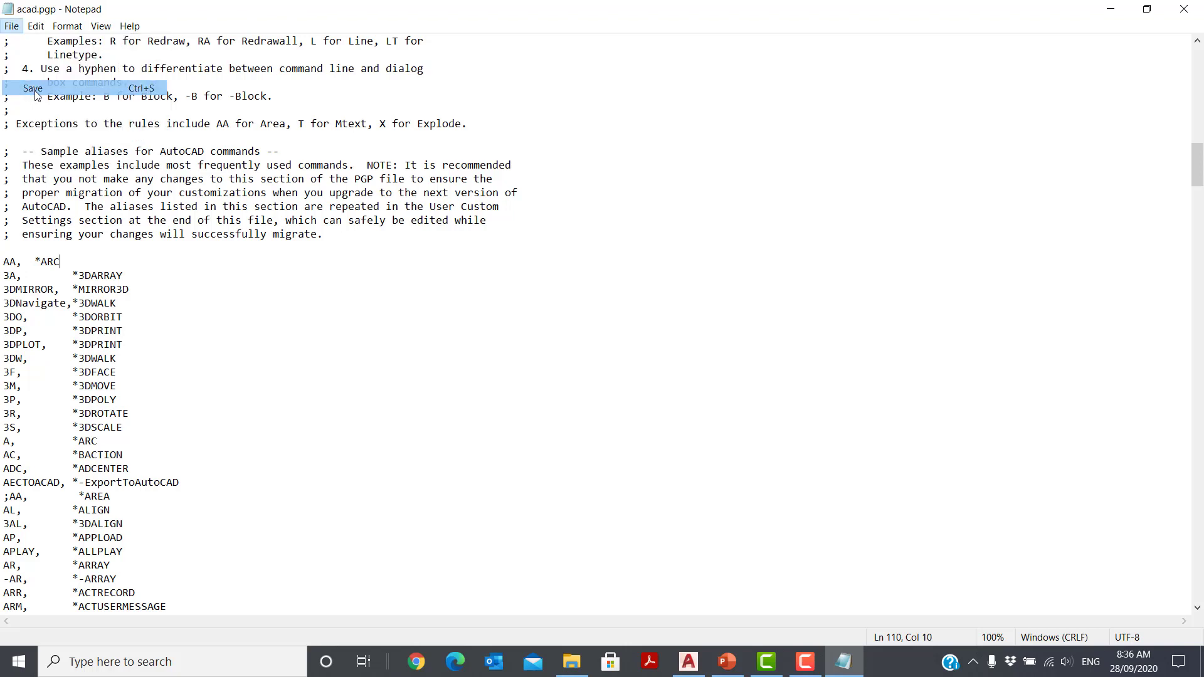
click(687, 661)
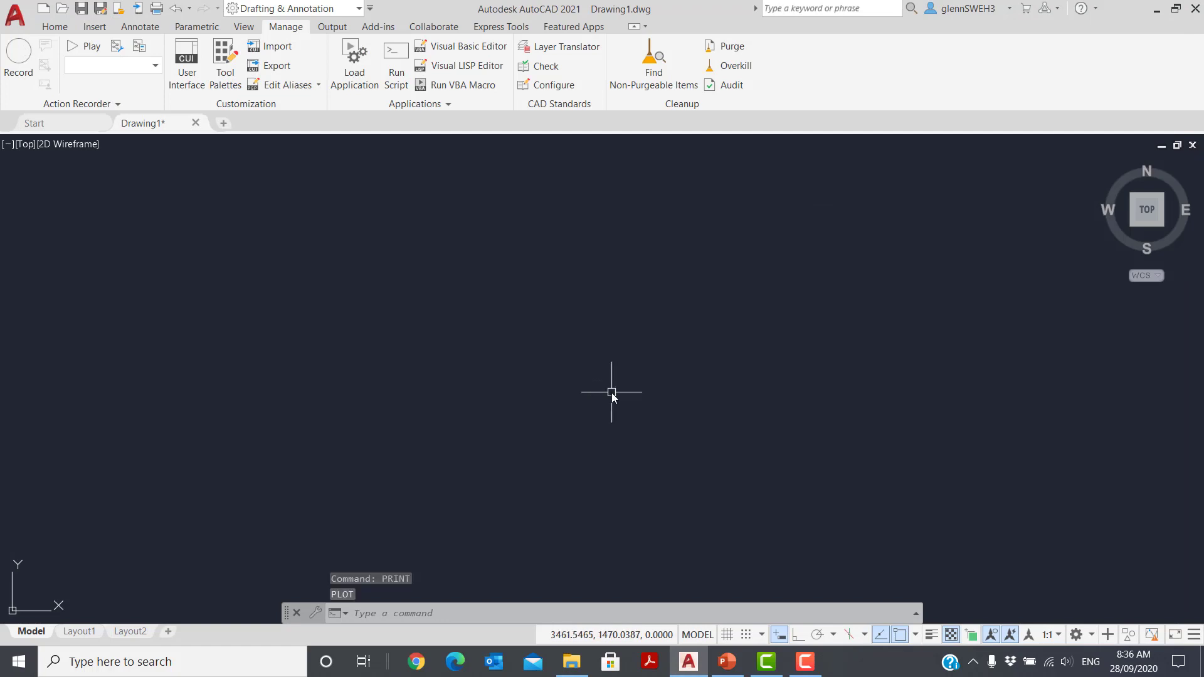
Run REINIT, then test AA drawing an arc through three points
text(REINIT)
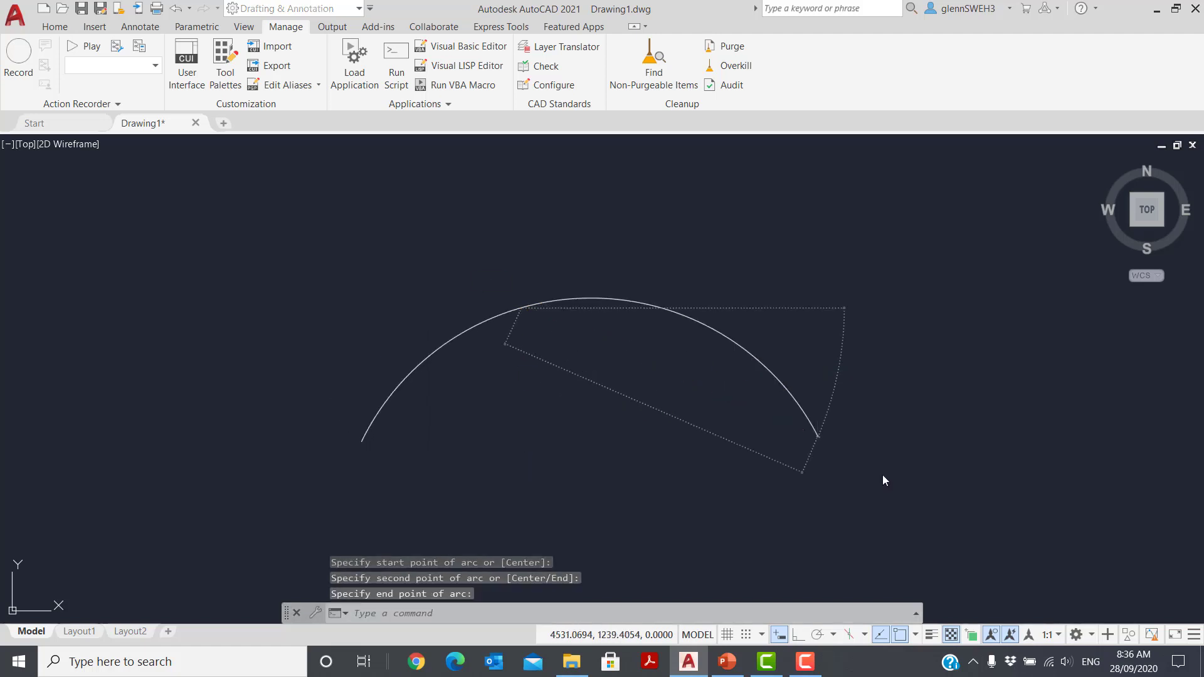
click(55, 27)
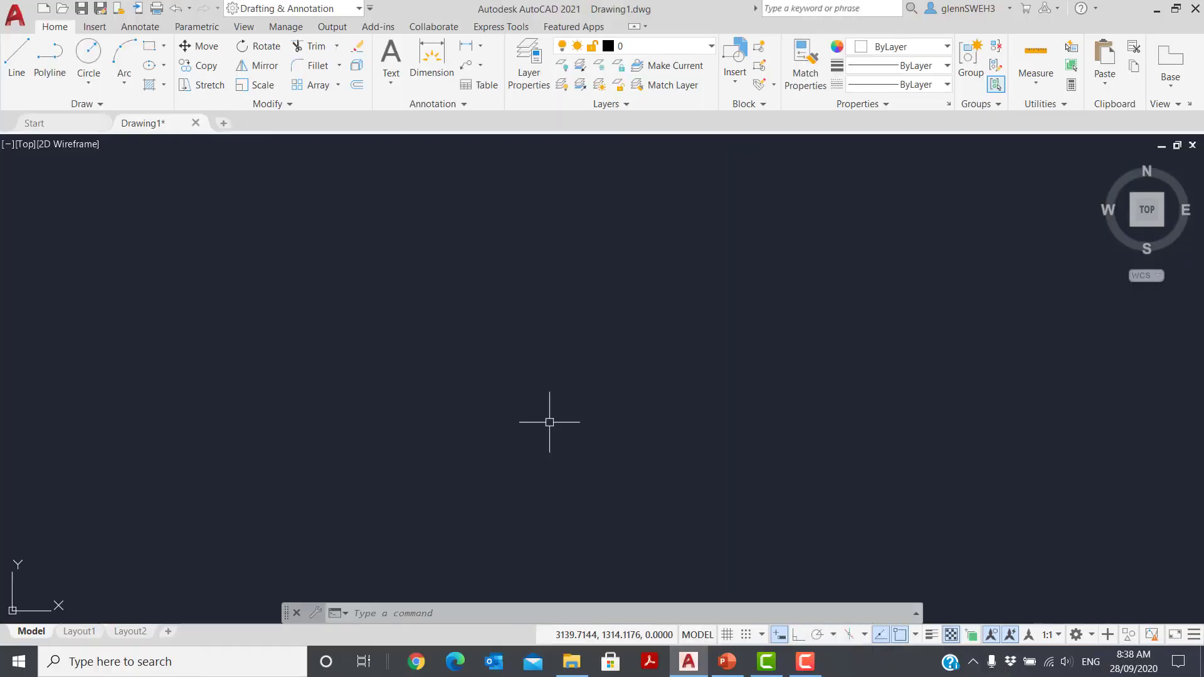
mouse_move(688, 201)
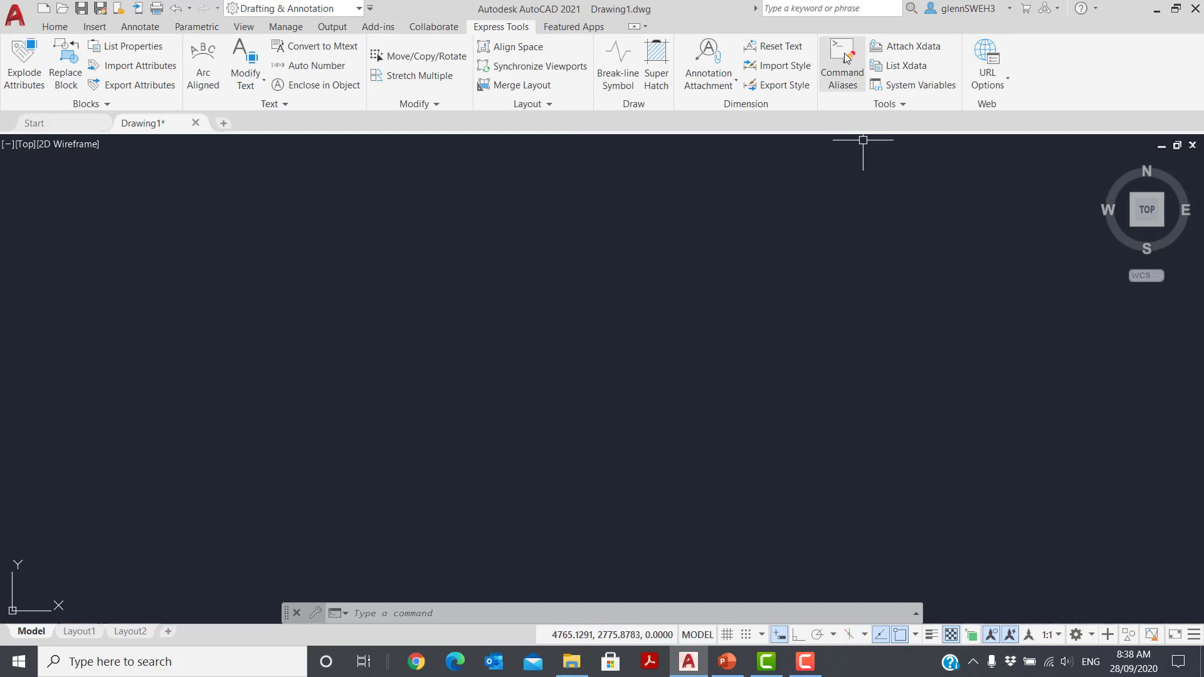
Open the Express Tools Alias Editor listing aliases such as 3A for 3DARRAY
click(842, 64)
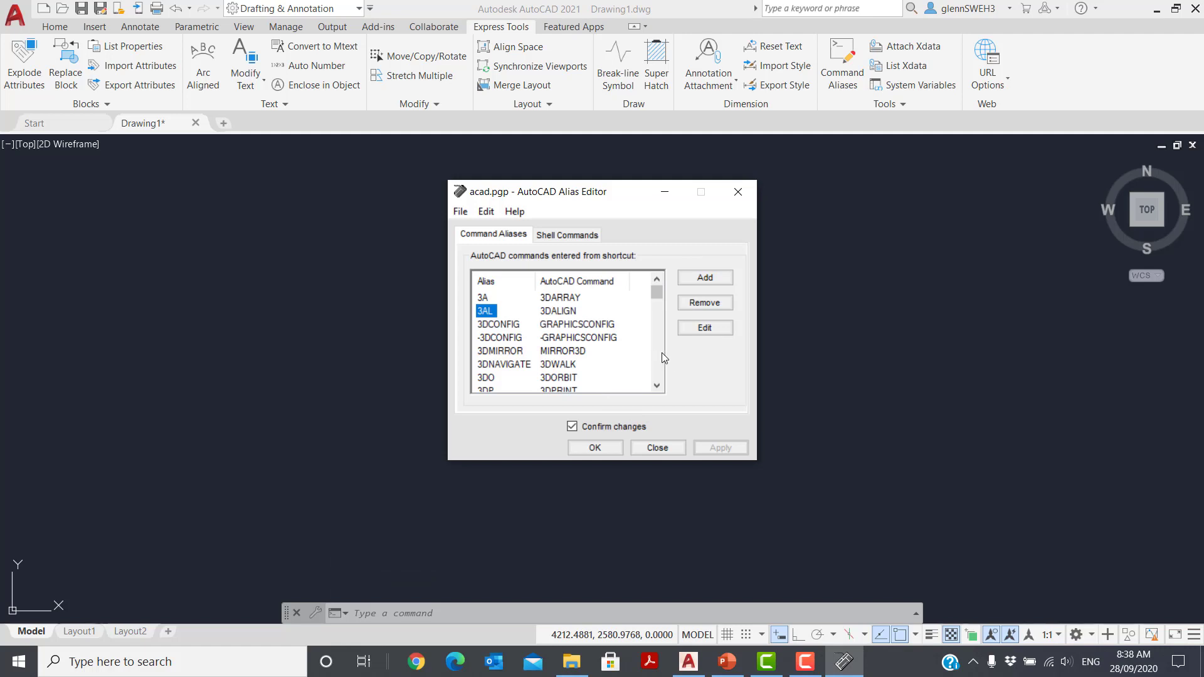
Remove the AA alias for ARC from the Alias Editor list
scroll(down, 3)
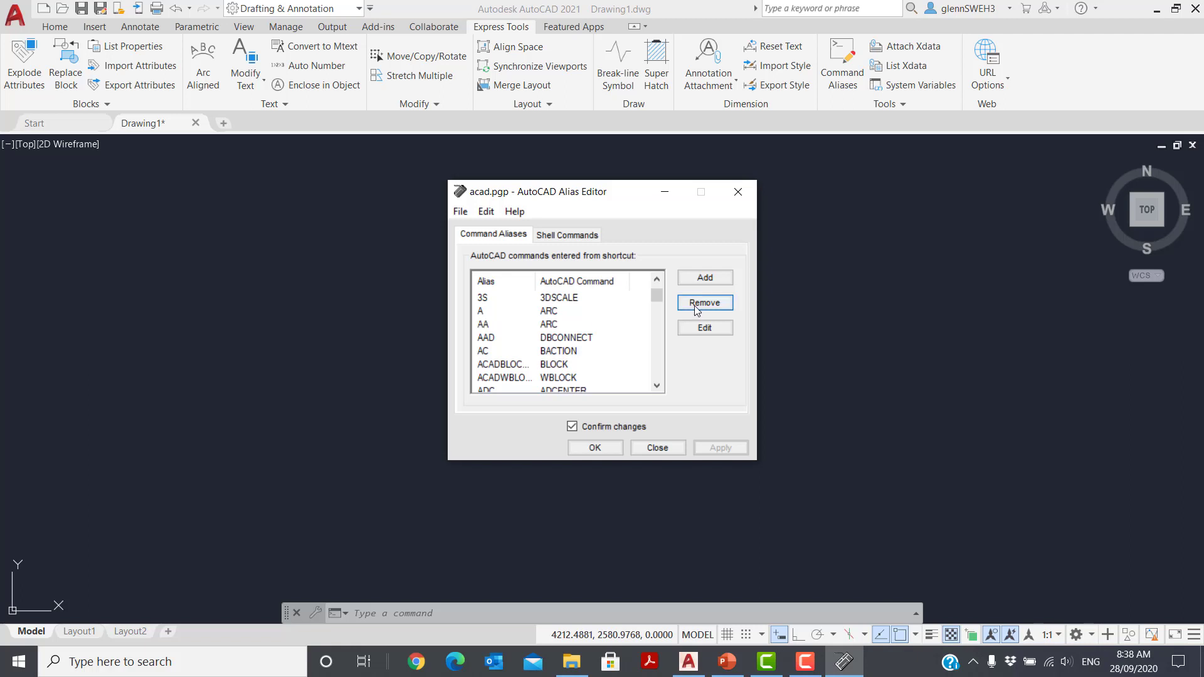
click(704, 302)
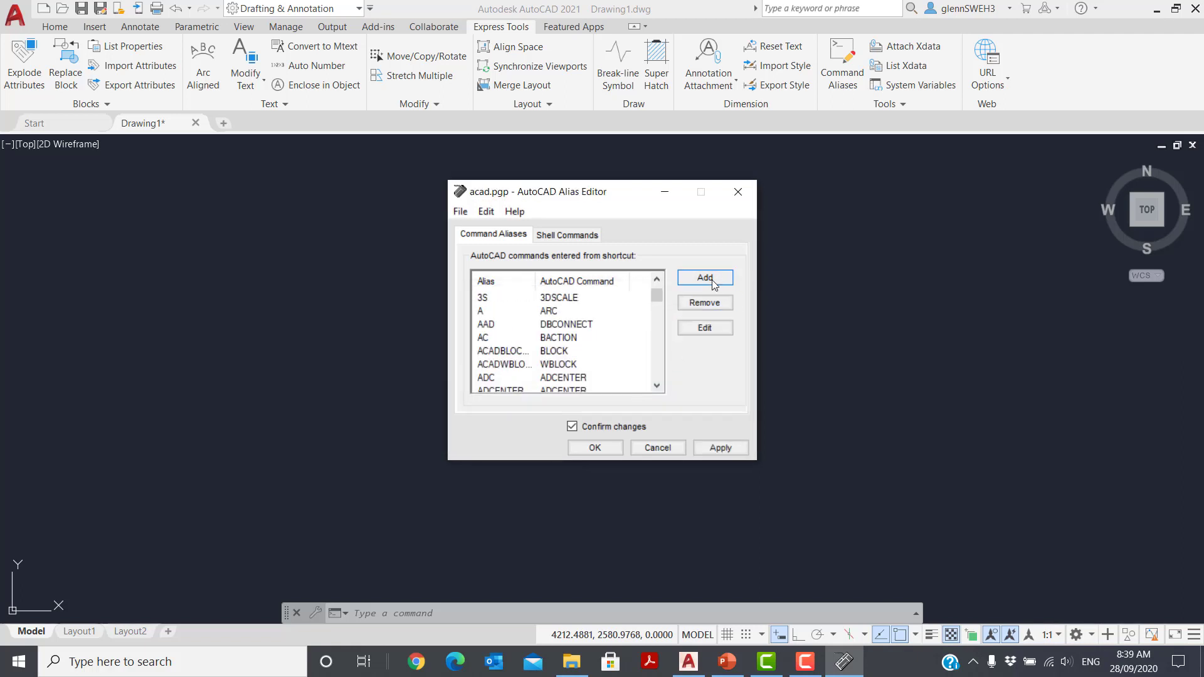
Define a new alias LL mapped to the LINE command in the Alias Editor
click(703, 277)
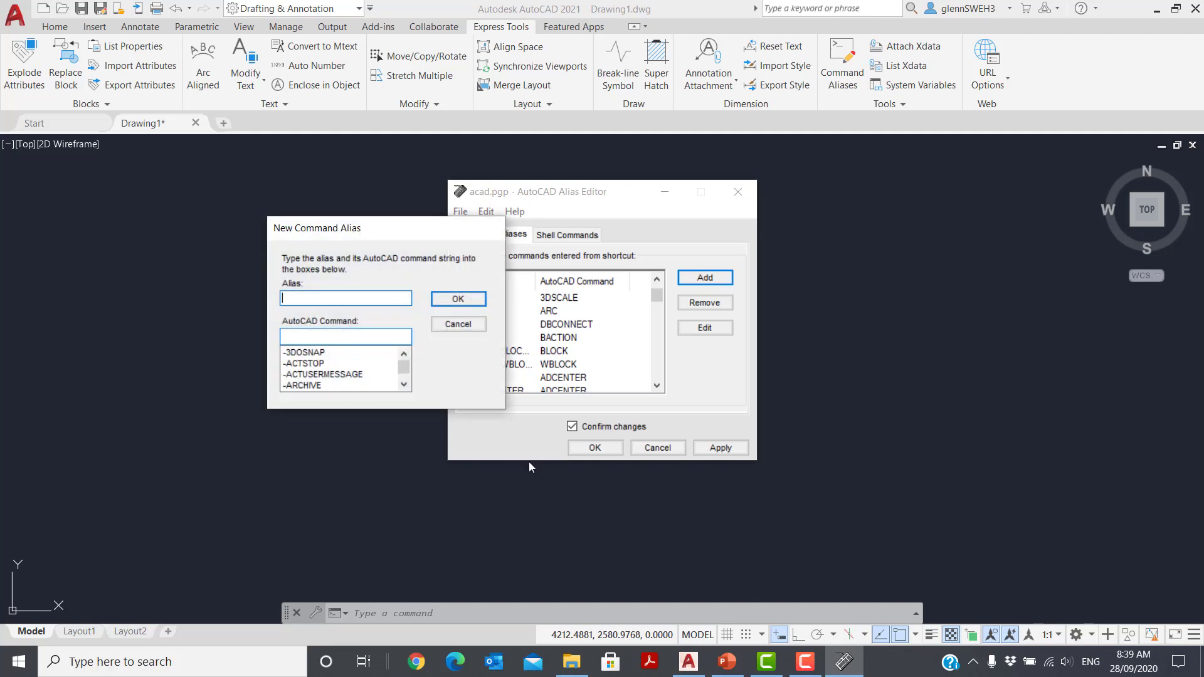
text(LL)
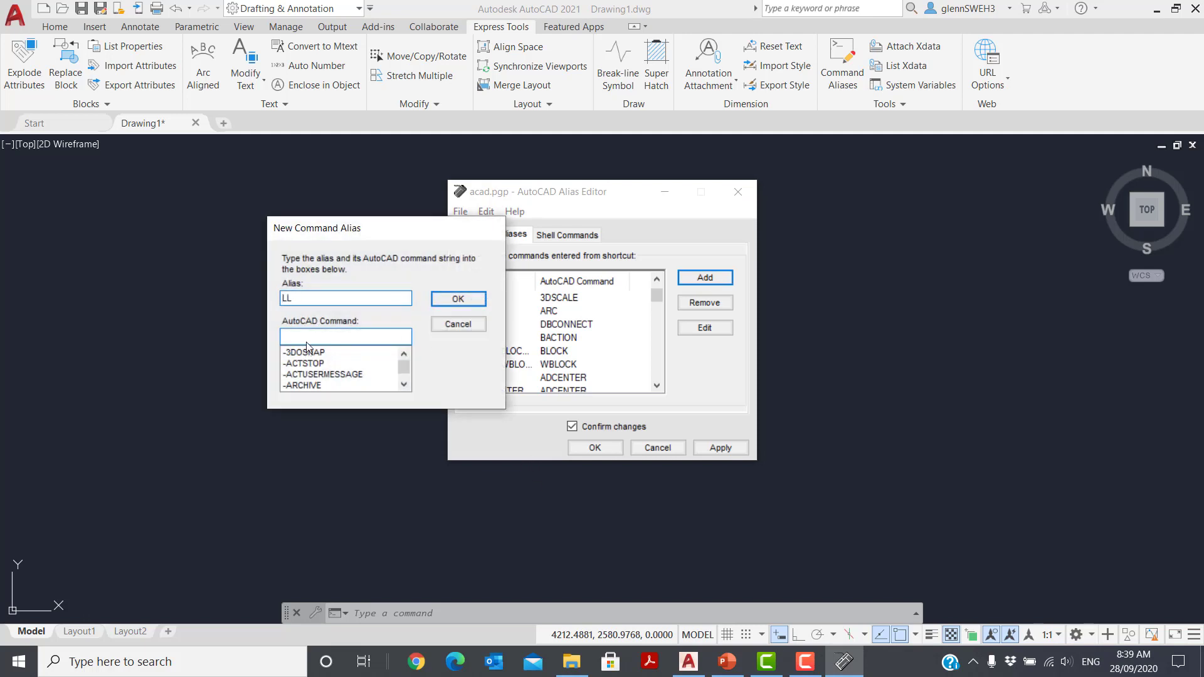
text(L)
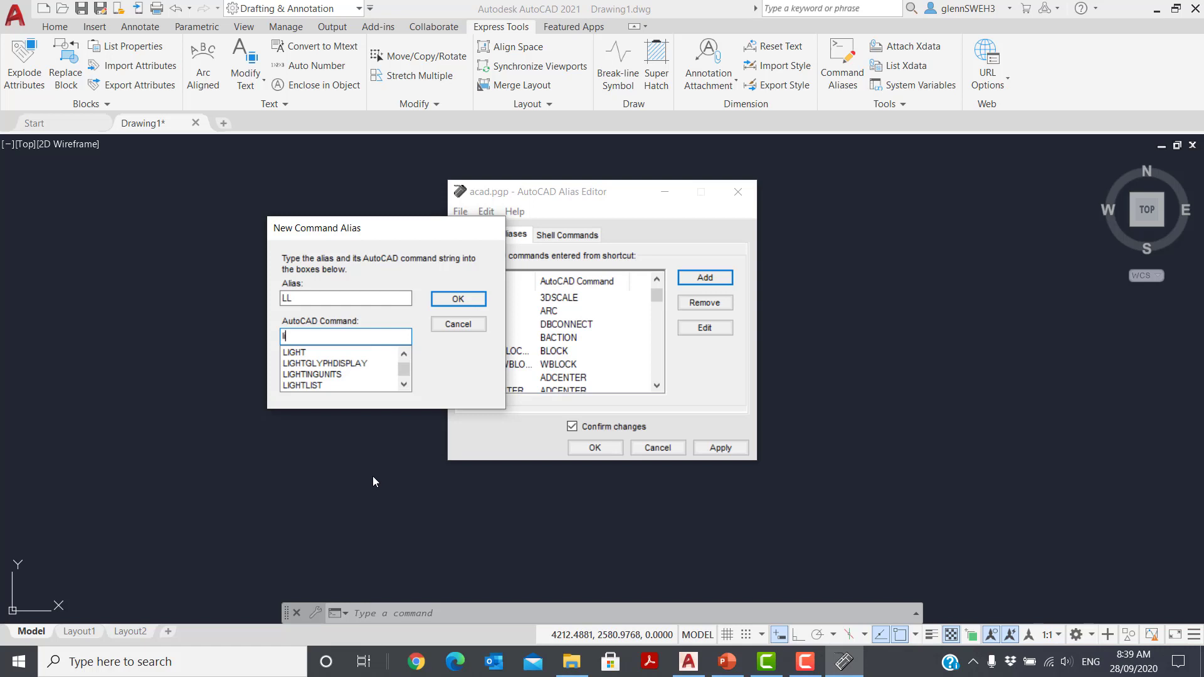
text(in)
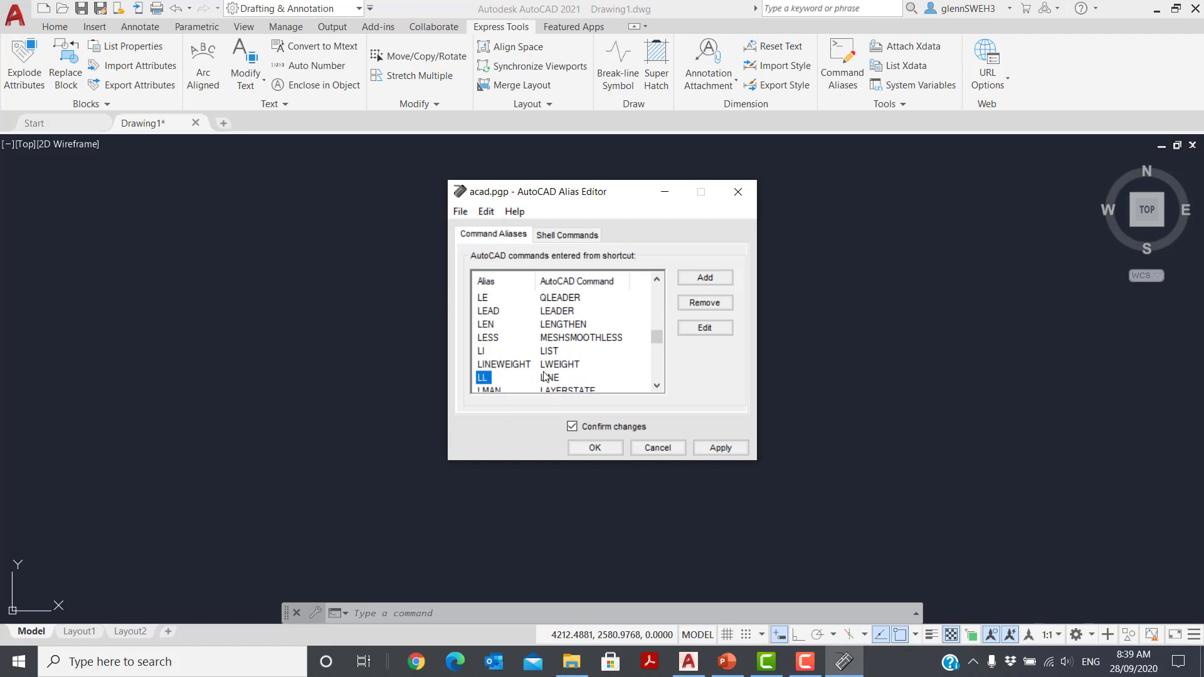
mouse_move(549, 382)
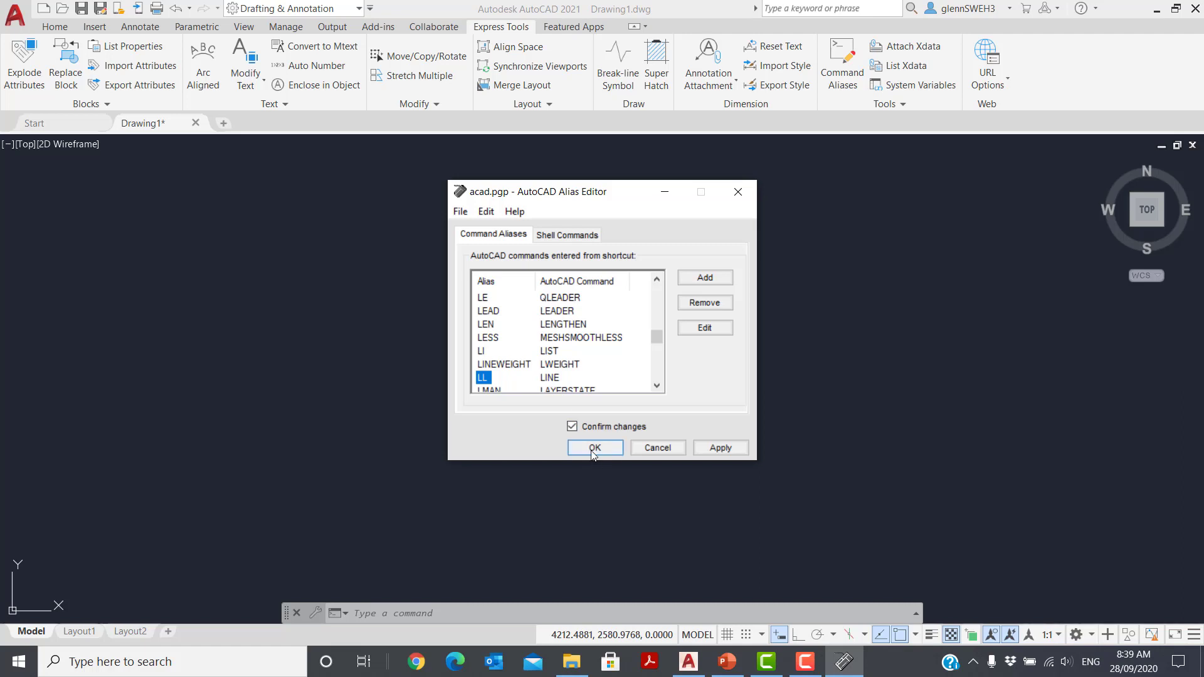
Overwrite acad.pgp with the new aliases and confirm LL now suggests LINE at the command line
click(595, 448)
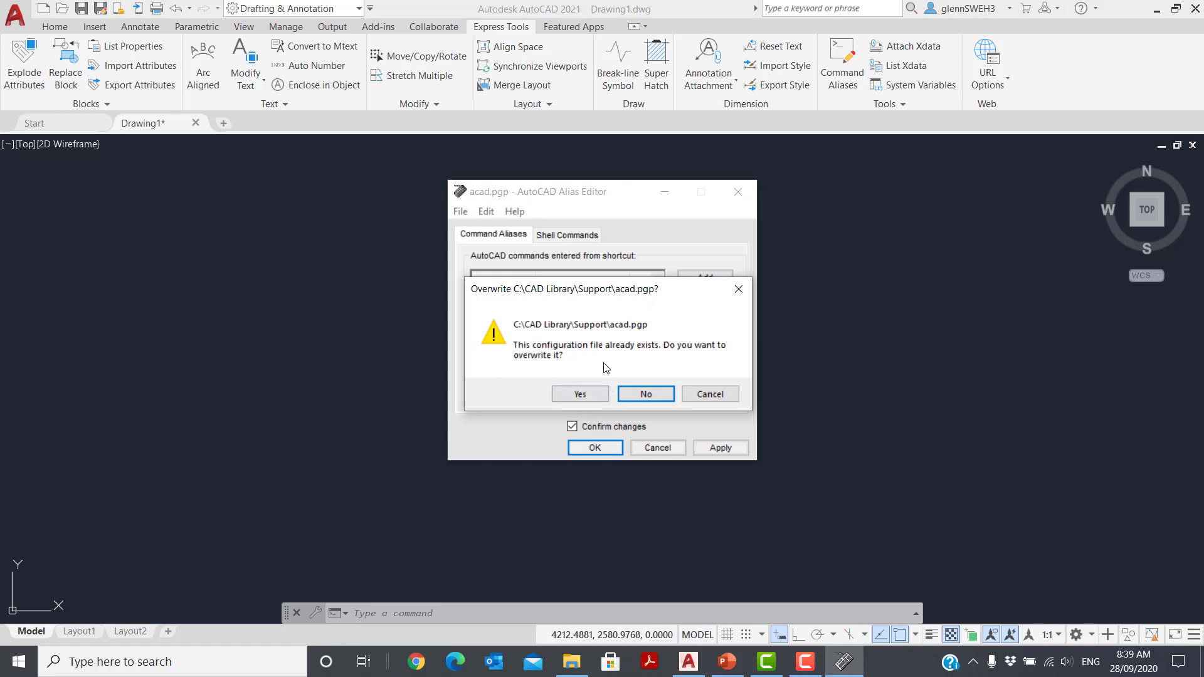
click(579, 394)
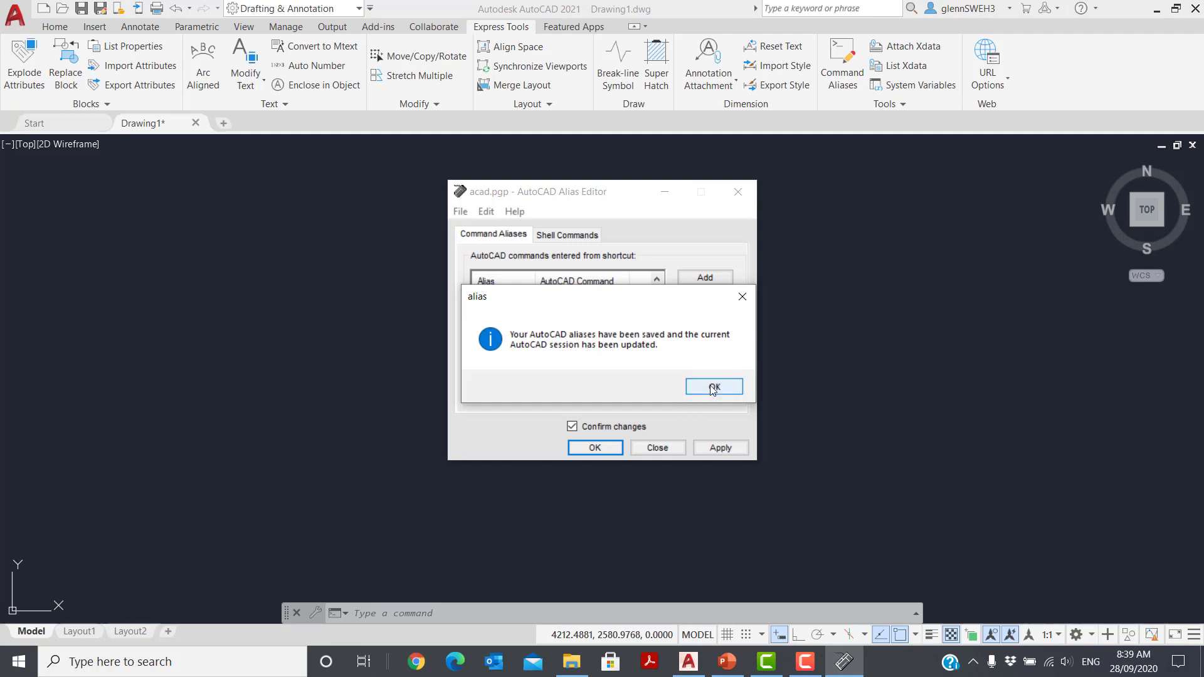
click(714, 387)
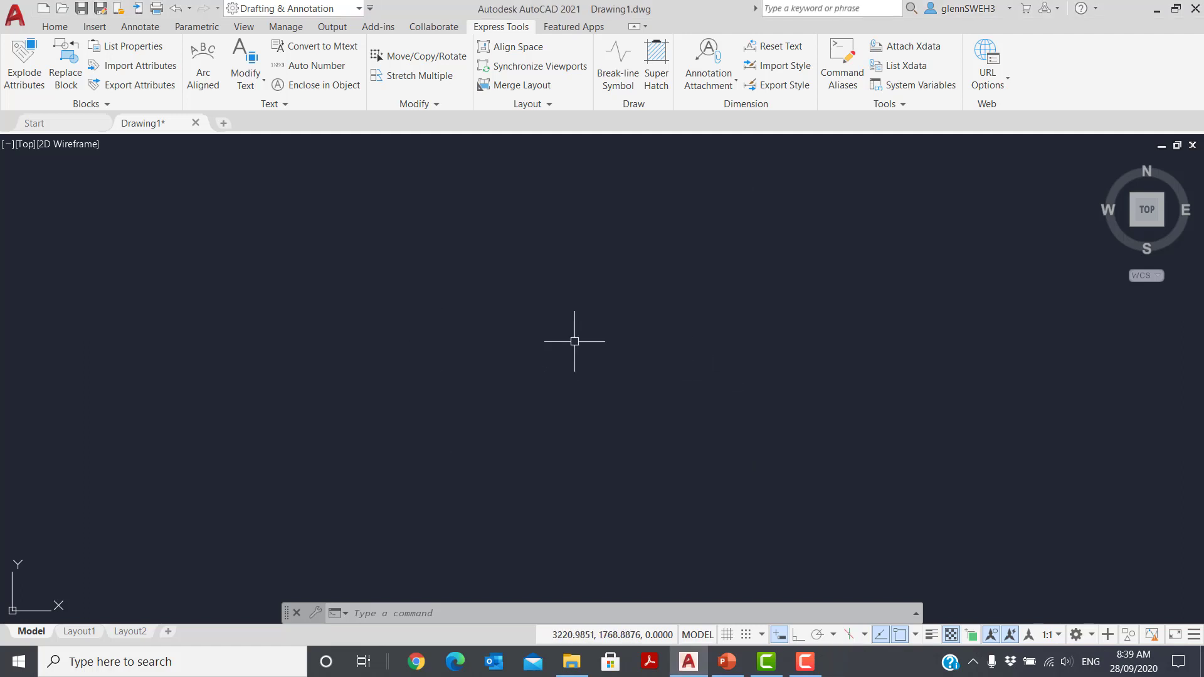
mouse_move(578, 347)
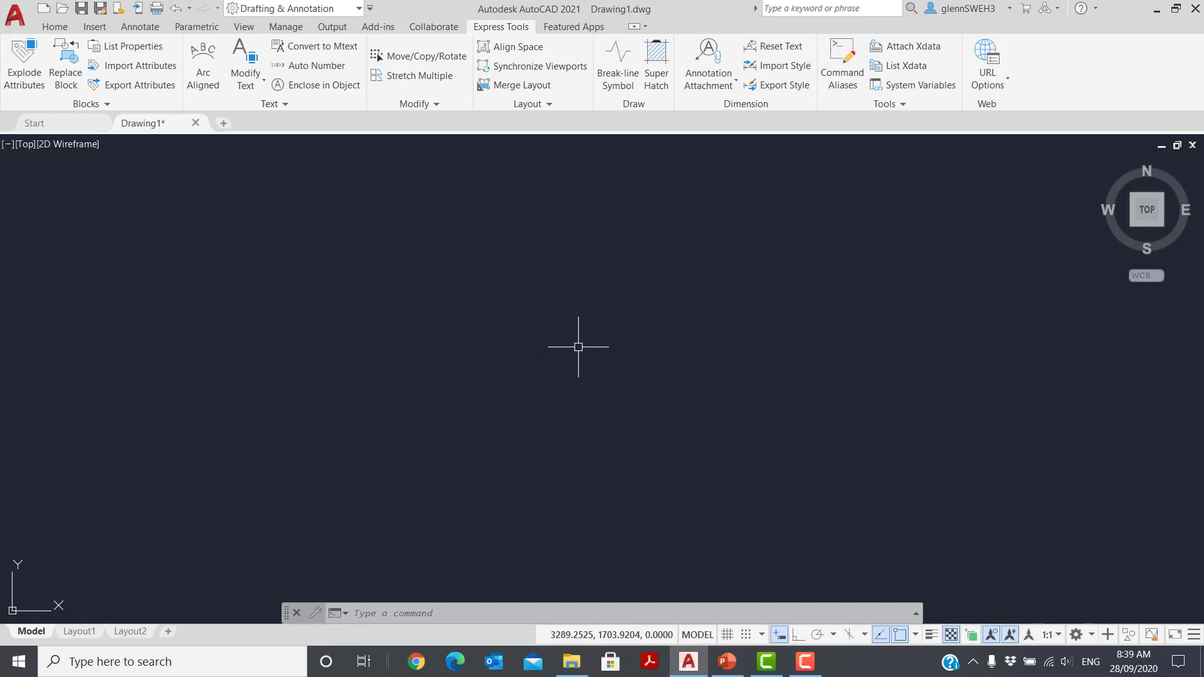
text(LL)
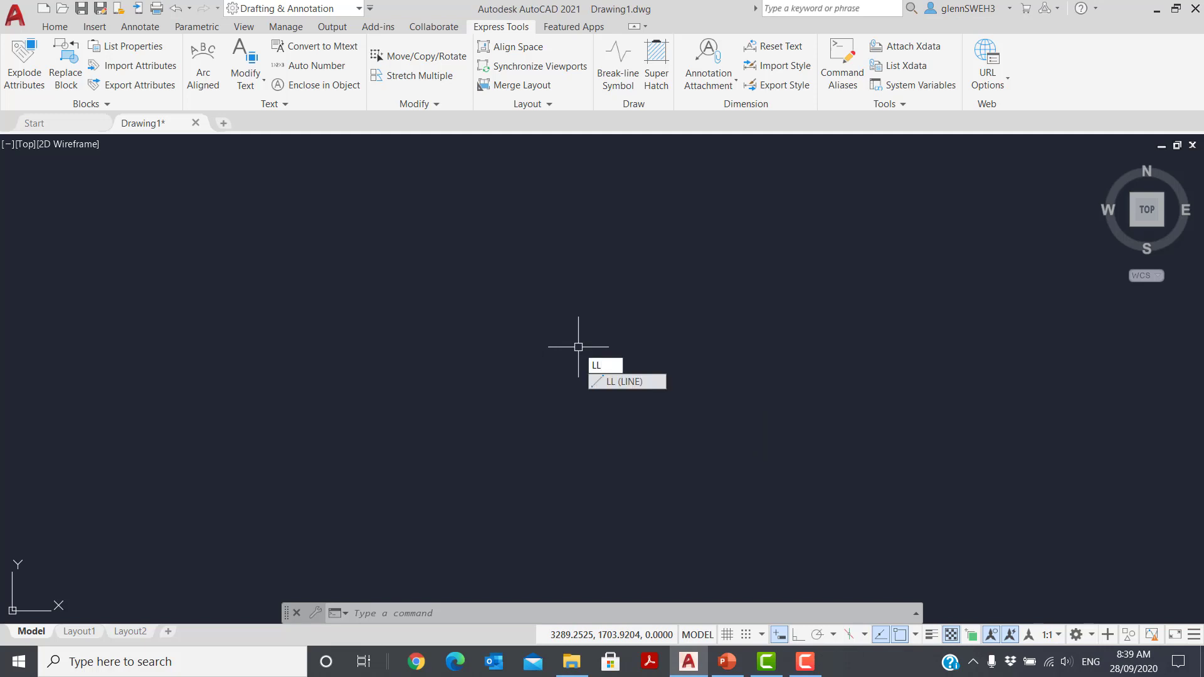